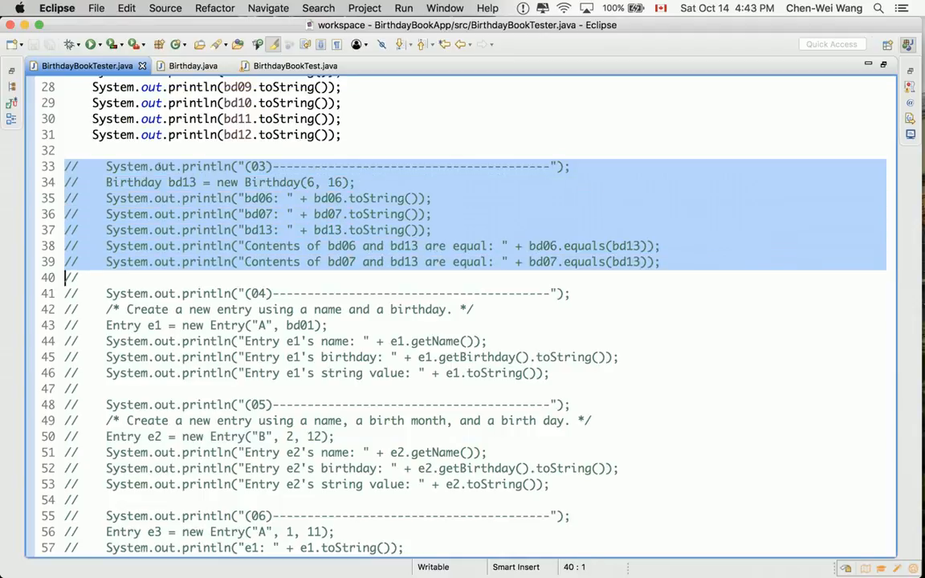
# - Uncomment lines 33–39 of BirthdayBookTester, the (03) block comparing bd06 and bd07 against bd13
pyautogui.press('cmd+/')
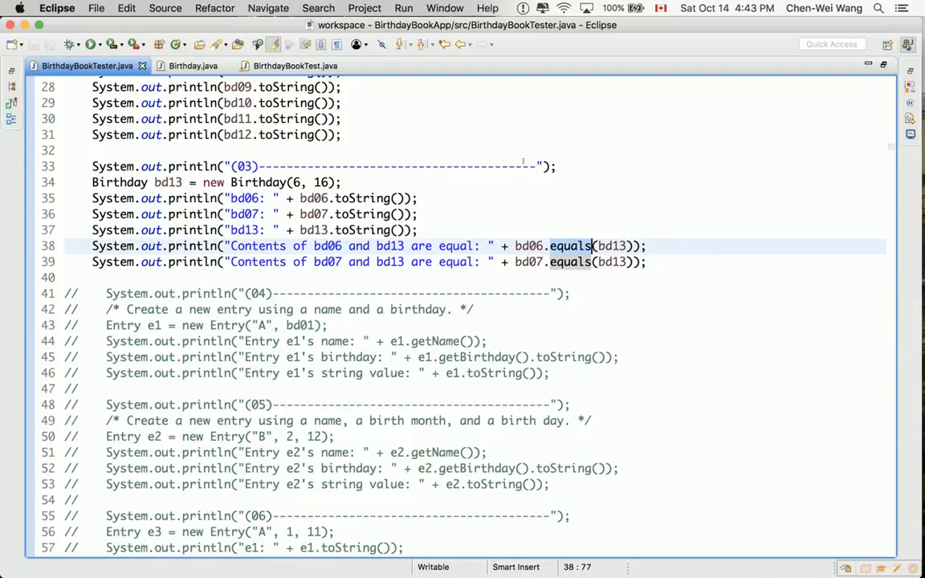
pyautogui.moveTo(570, 246)
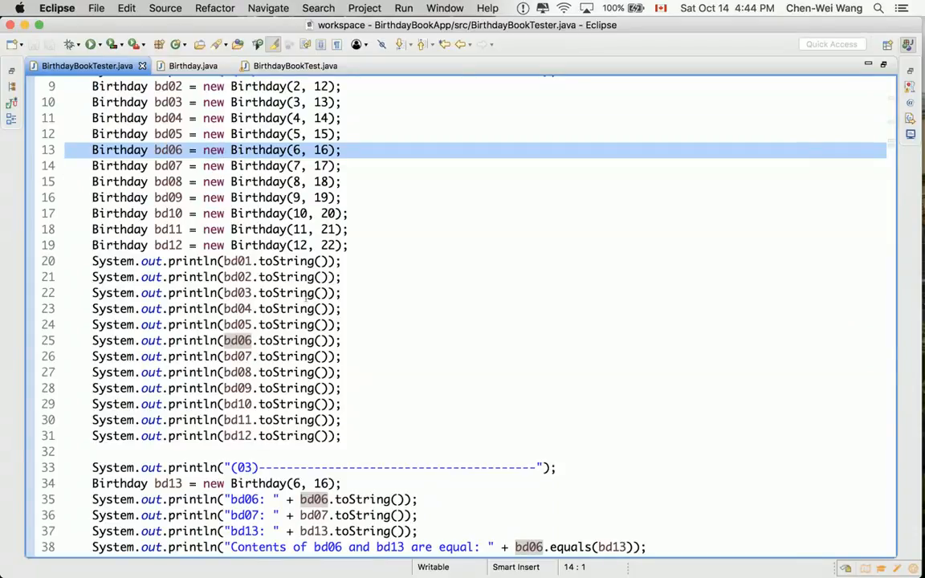
pyautogui.scroll(-3)
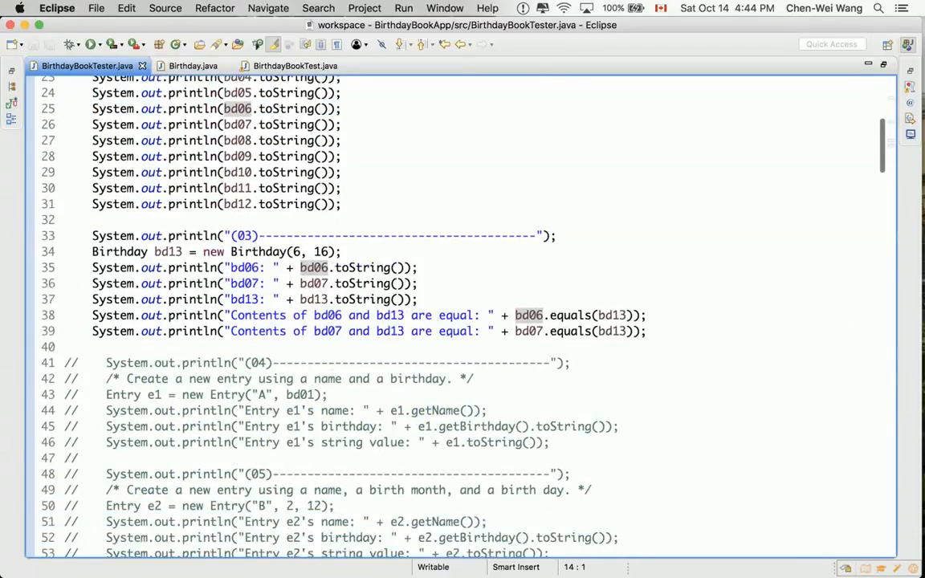
pyautogui.moveTo(572, 315)
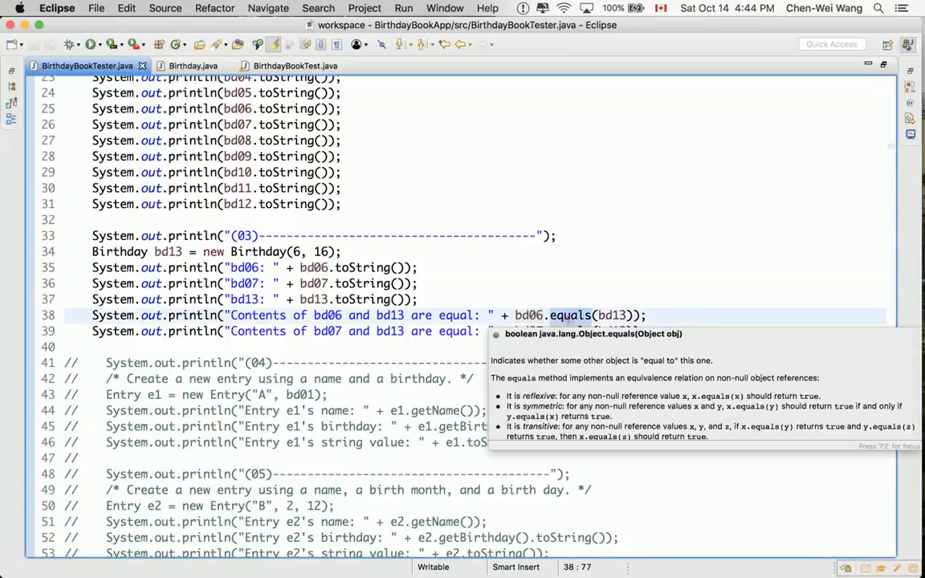
pyautogui.click(193, 66)
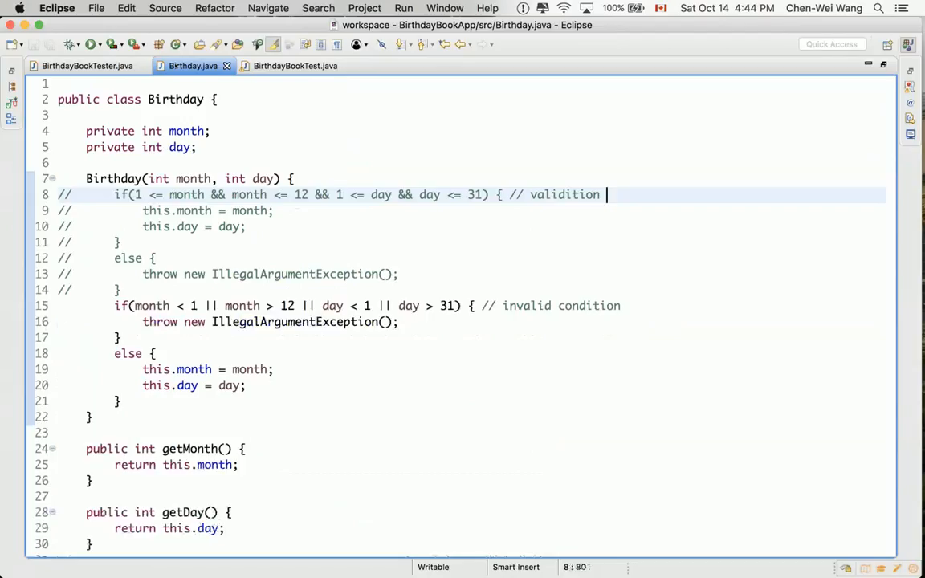
pyautogui.scroll(-3)
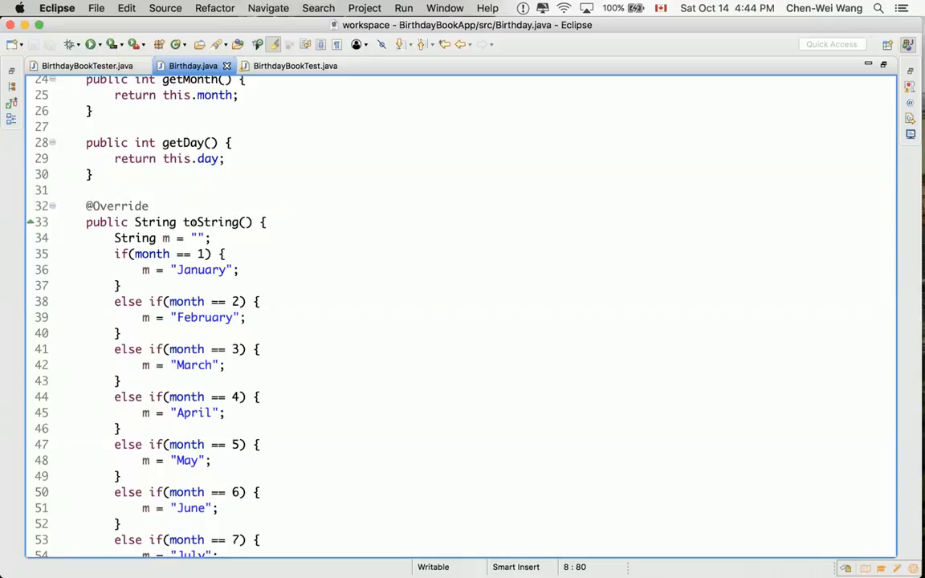
pyautogui.scroll(-3)
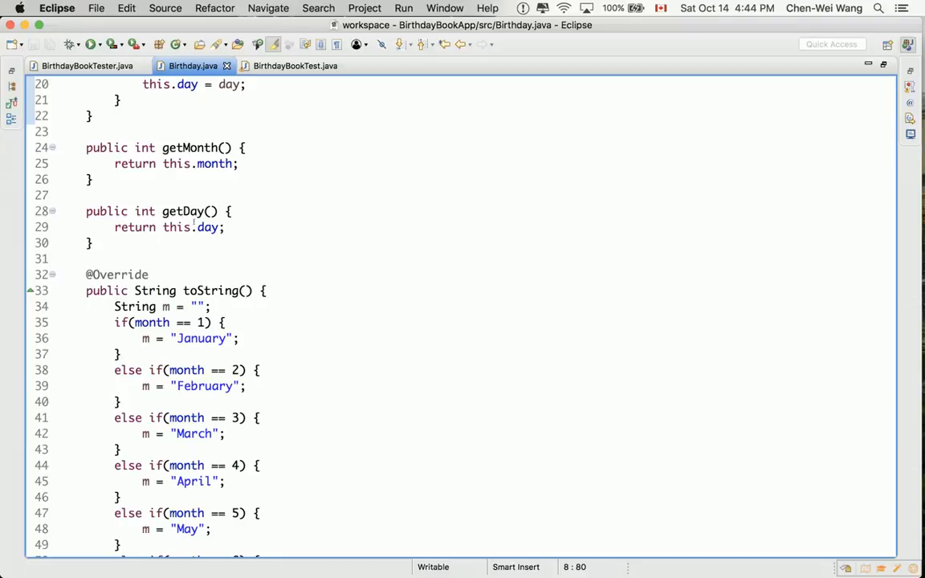
pyautogui.click(295, 65)
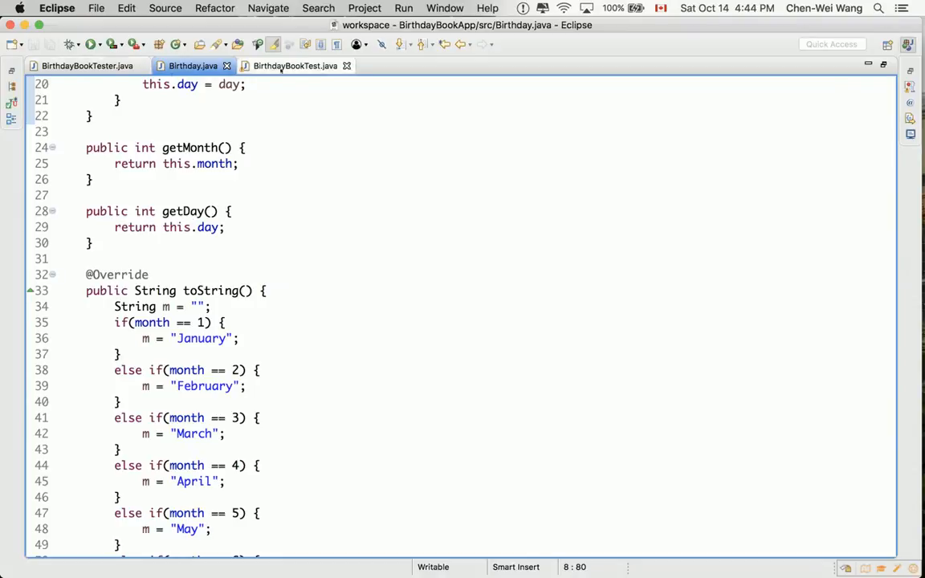
pyautogui.click(86, 65)
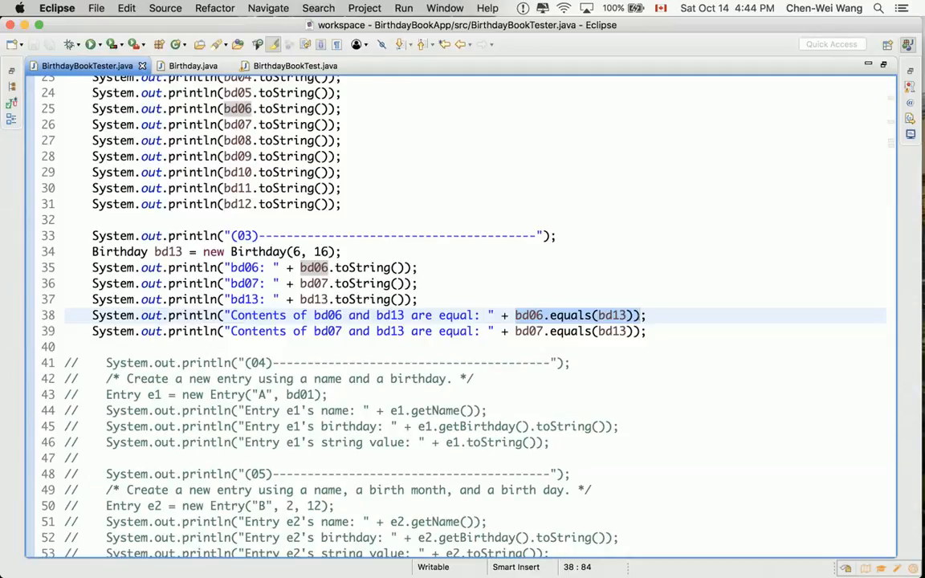
# - Show page 10 of the exercise PDF: (03) output with bd06 June 16, bd07 July 17
pyautogui.click(639, 315)
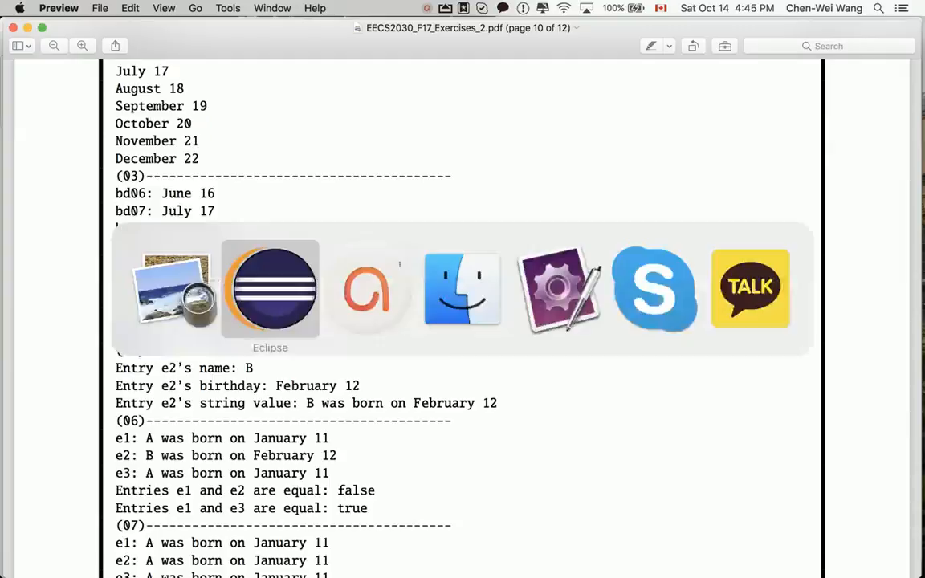
# - Set a breakpoint on line 38, launch Debug, and tick Remember my decision
pyautogui.click(270, 290)
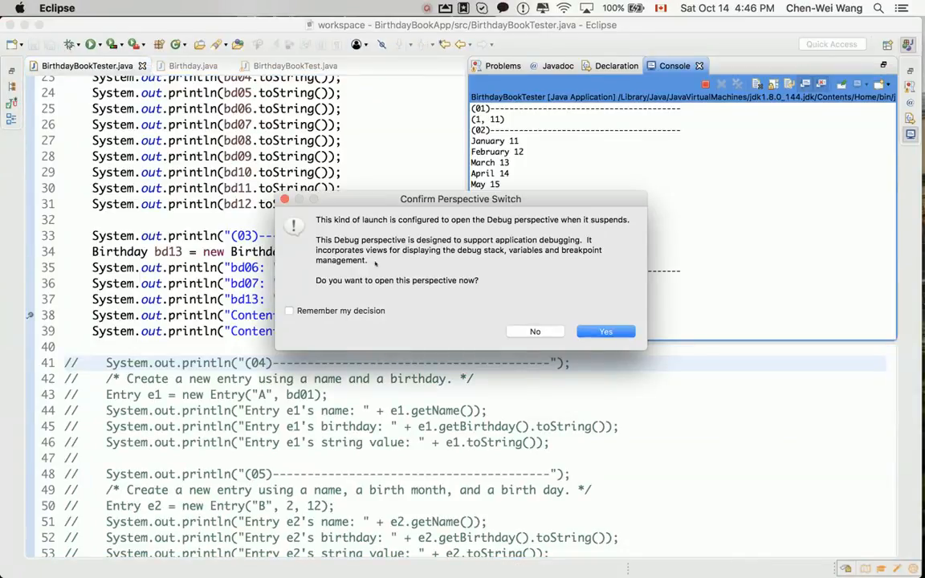
pyautogui.click(290, 311)
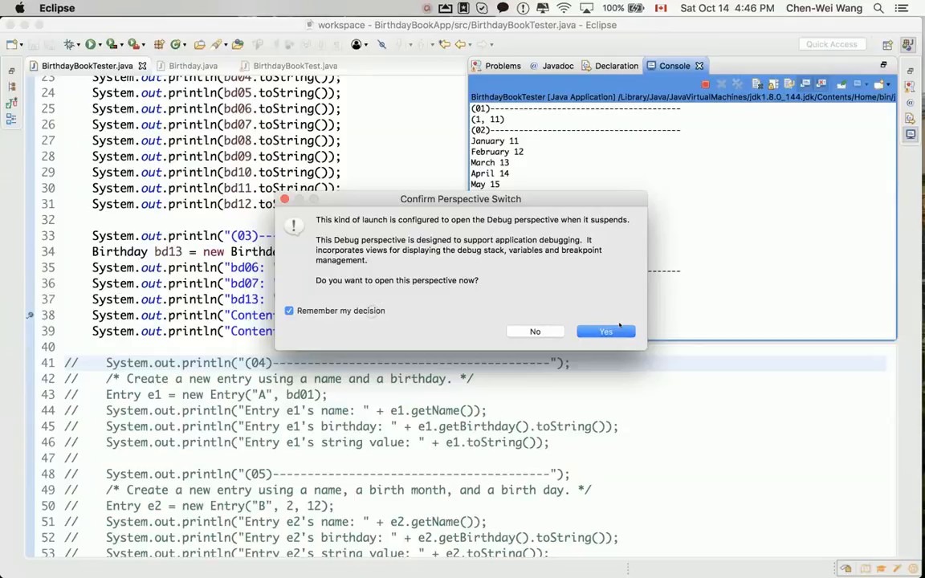
# - Accept the Debug perspective switch, suspending BirthdayBookTester at the line 38 breakpoint
pyautogui.click(606, 331)
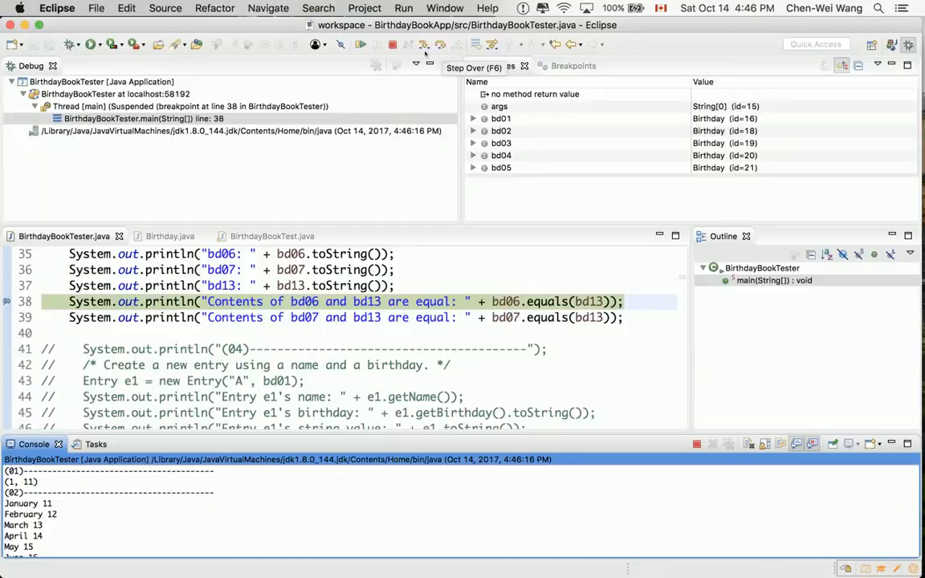
pyautogui.moveTo(424, 44)
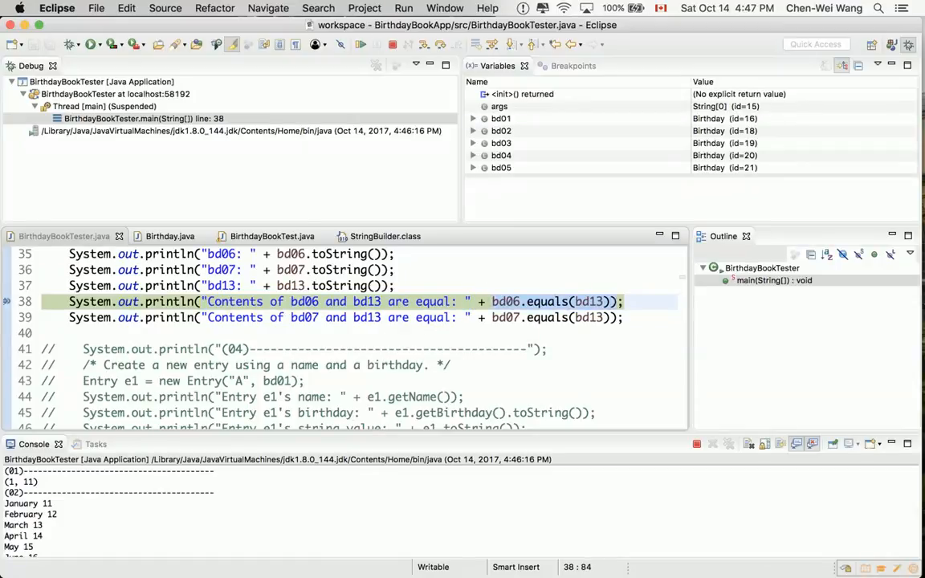
pyautogui.moveTo(616, 301)
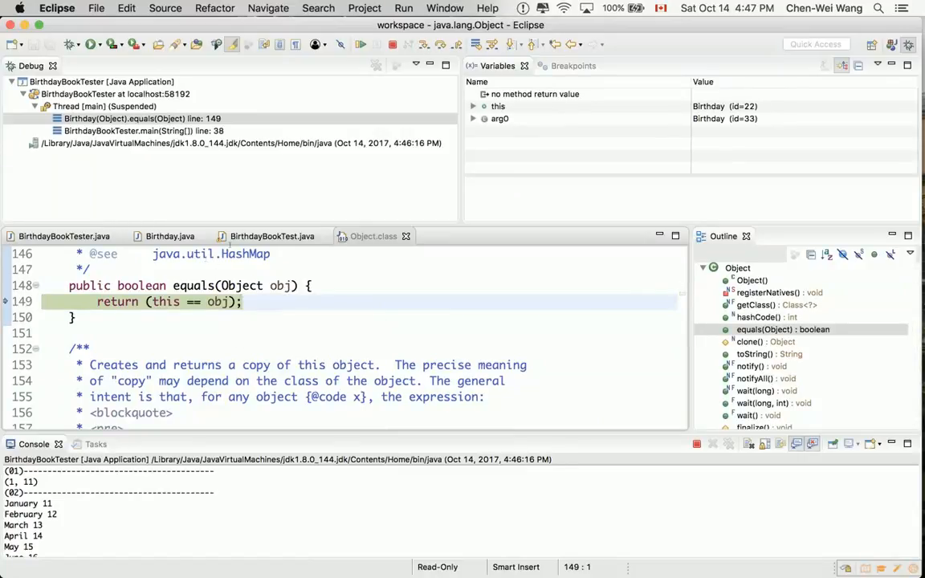
# - Inspect this and obj in Object.equals, which returns this == obj at line 149
pyautogui.click(63, 236)
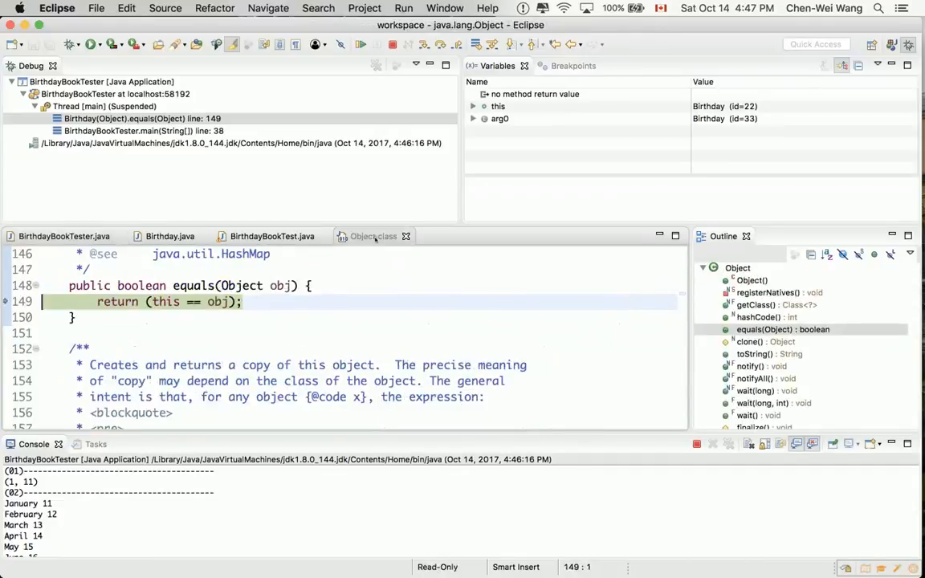
pyautogui.moveTo(213, 301)
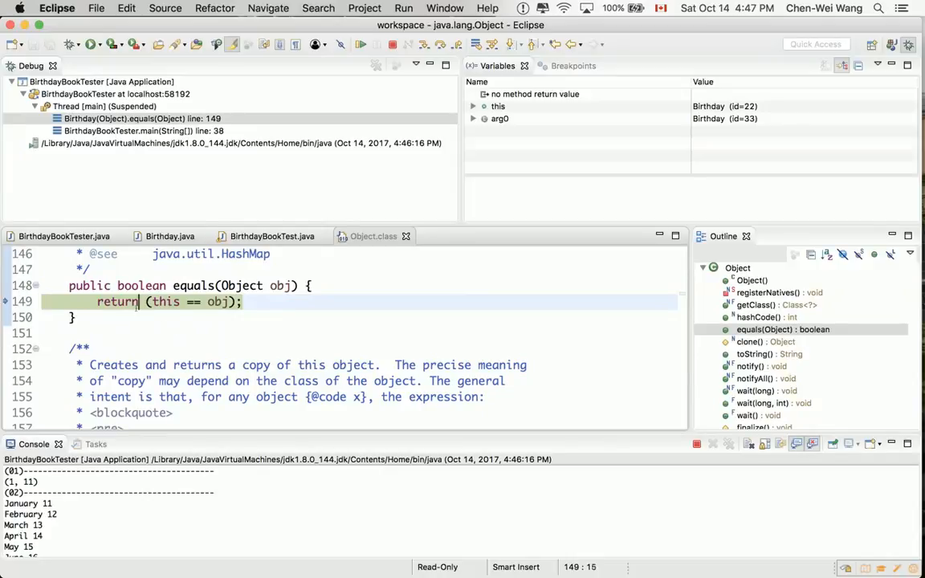
pyautogui.doubleClick(141, 286)
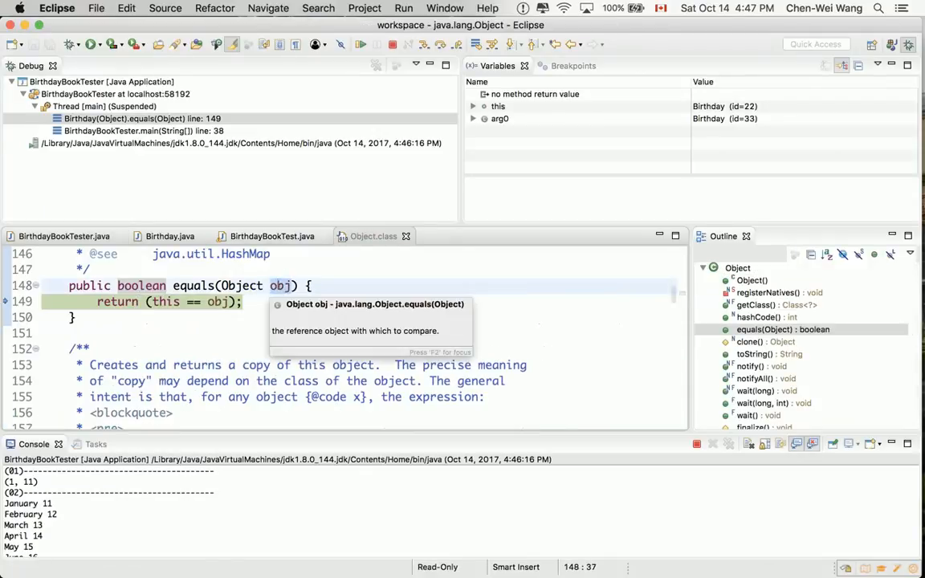
pyautogui.click(63, 237)
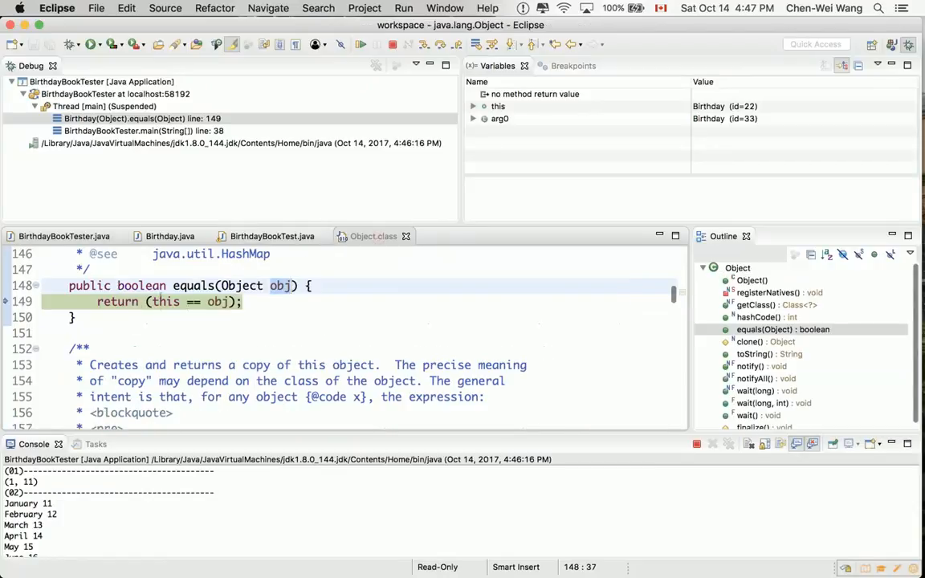
pyautogui.click(217, 301)
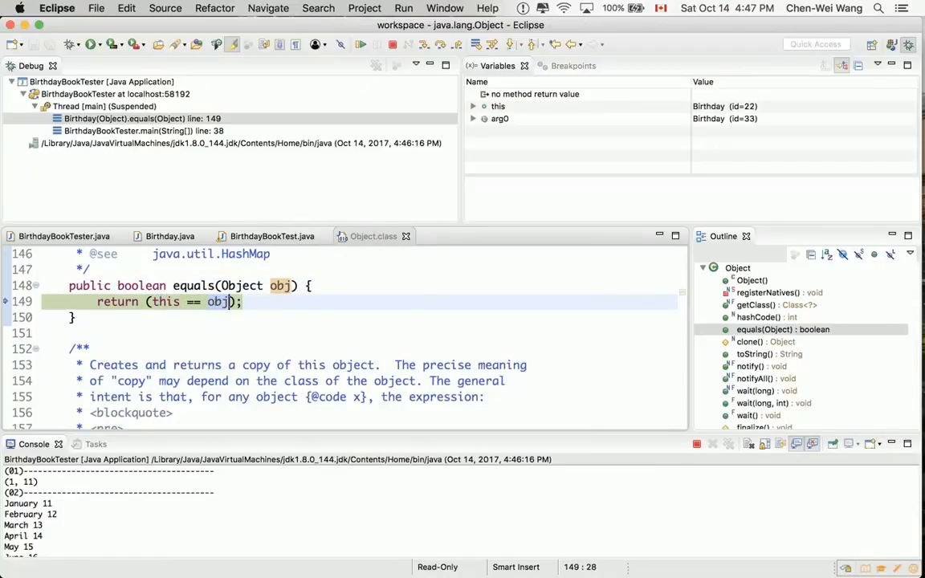
pyautogui.moveTo(217, 301)
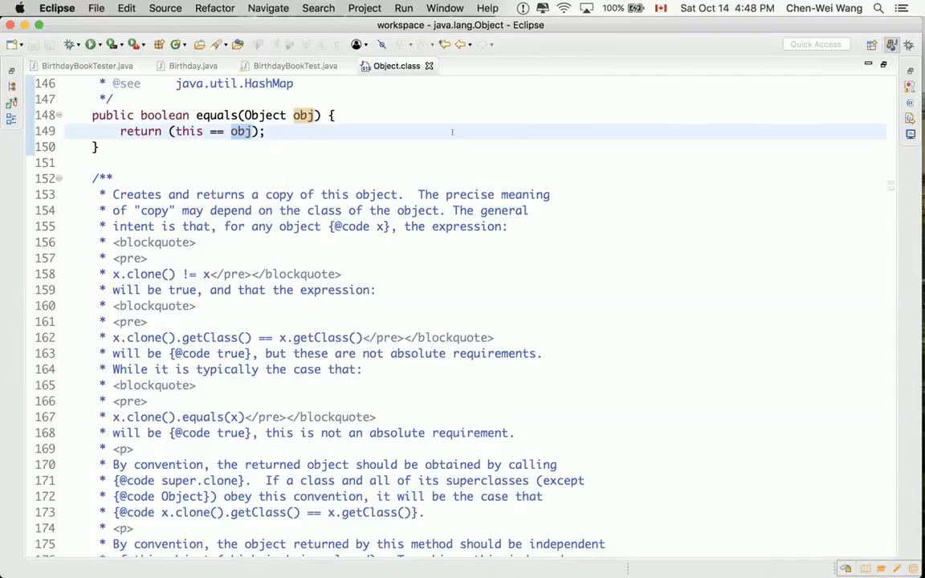
pyautogui.click(87, 65)
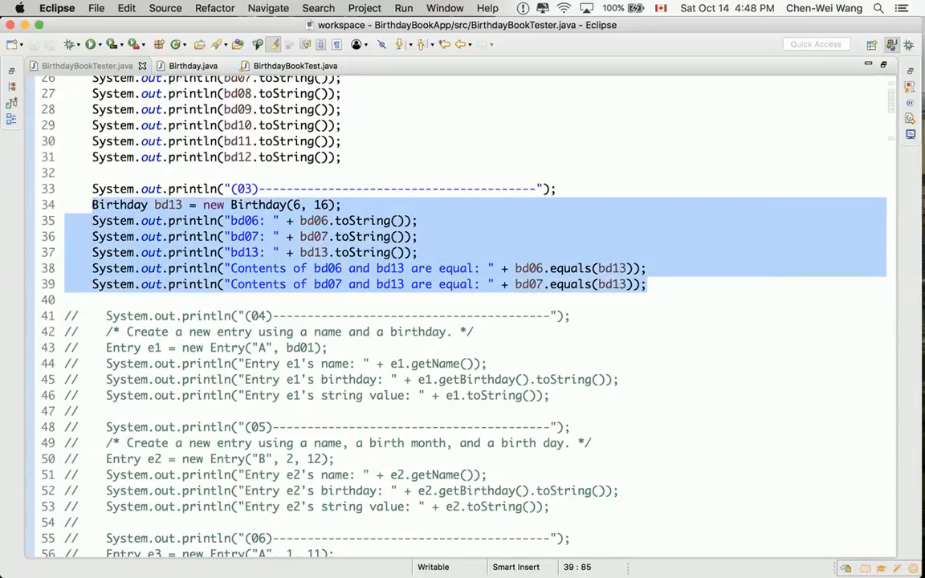
pyautogui.click(649, 284)
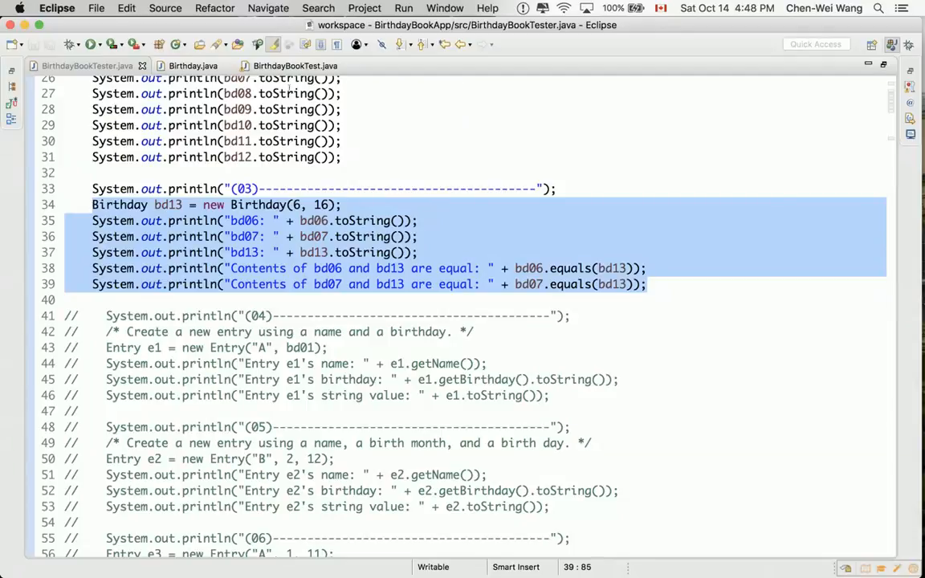
pyautogui.click(295, 65)
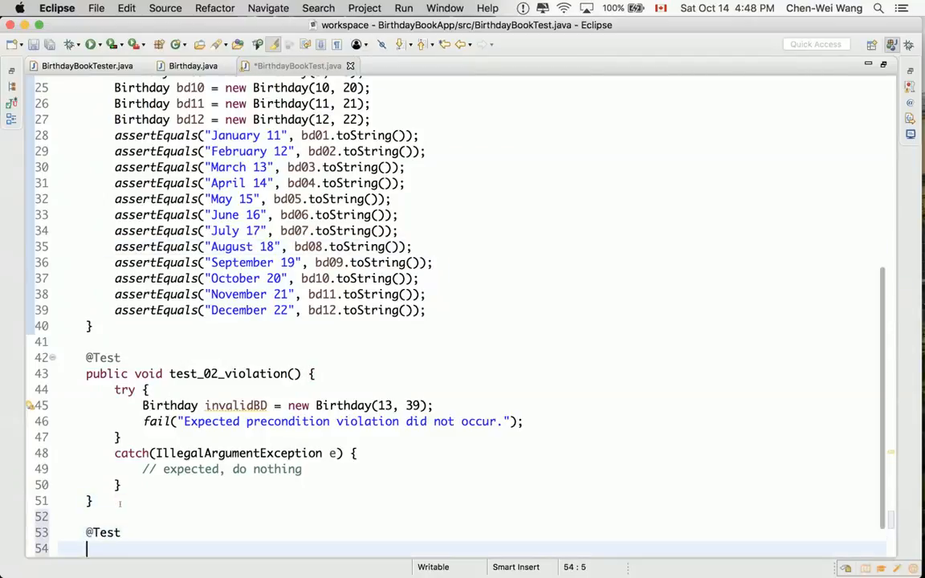
# - Write test_03 with assertEquals checks for "June 16", "July 17" and "June 16"
pyautogui.write('public void')
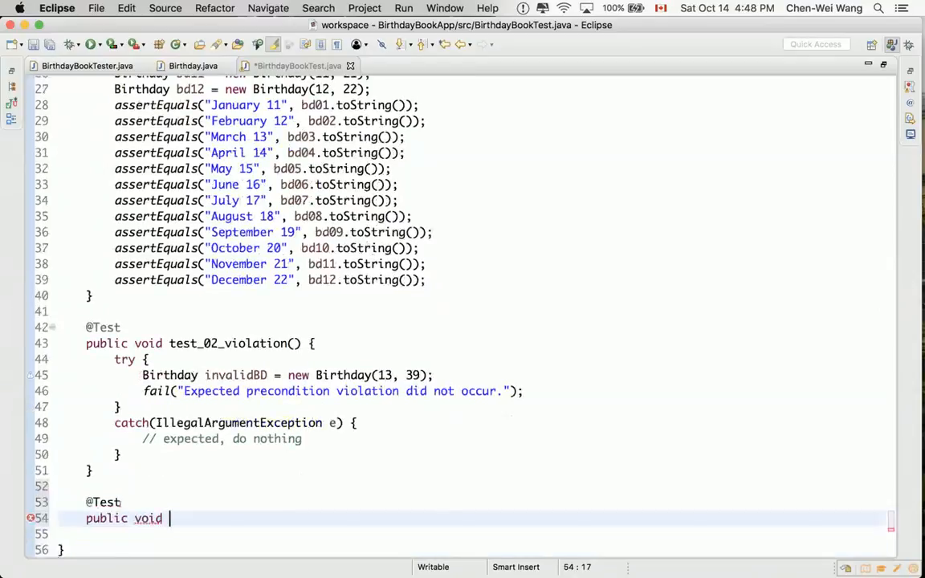
pyautogui.write('test_03')
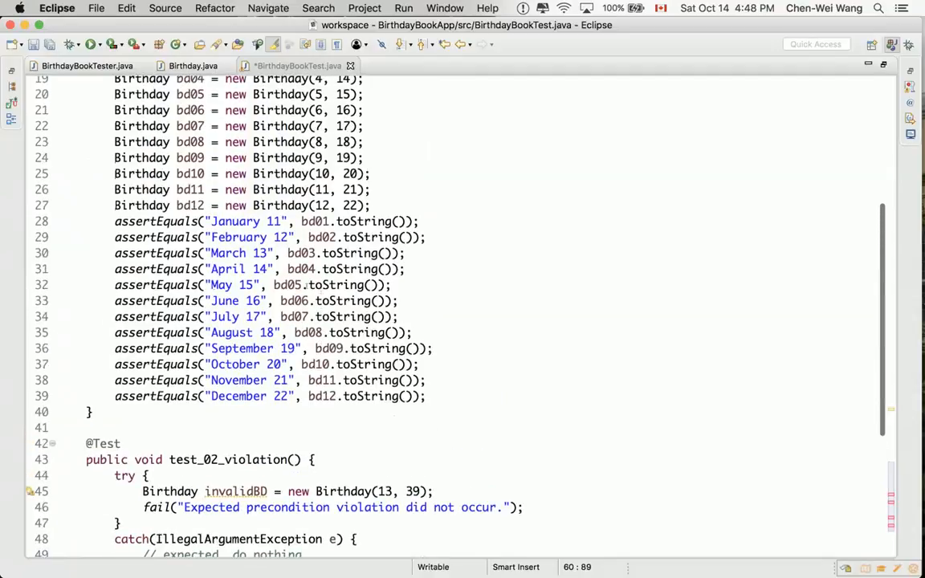
pyautogui.click(115, 110)
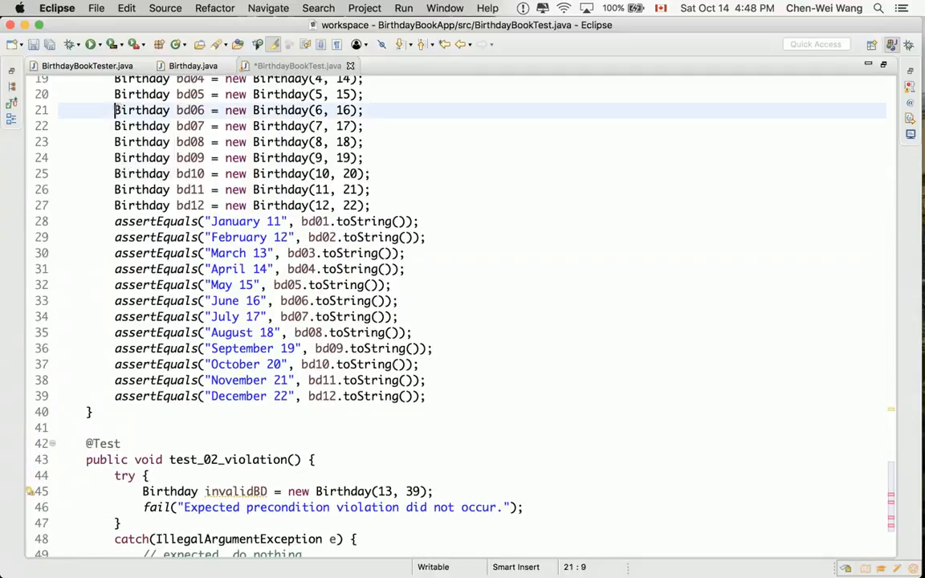
pyautogui.scroll(-3)
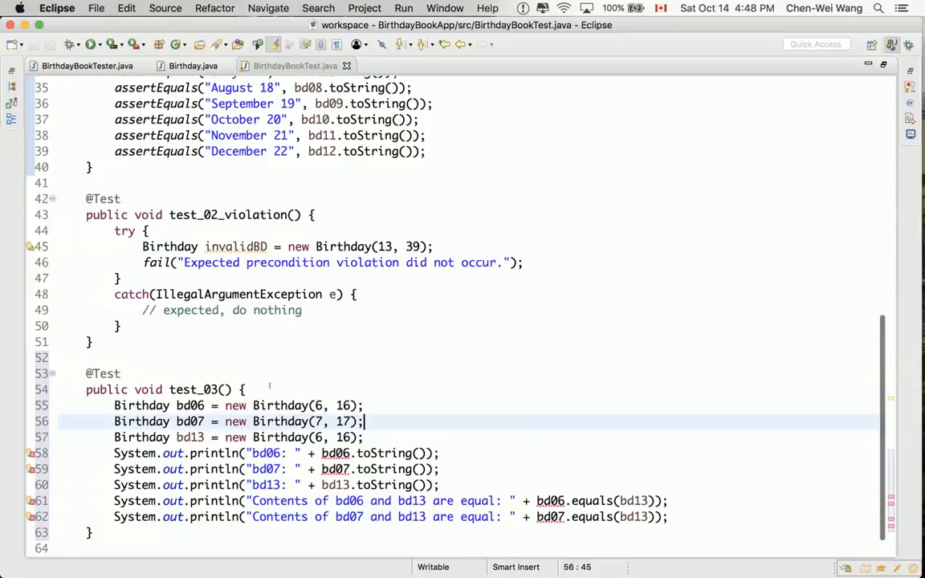
pyautogui.scroll(-3)
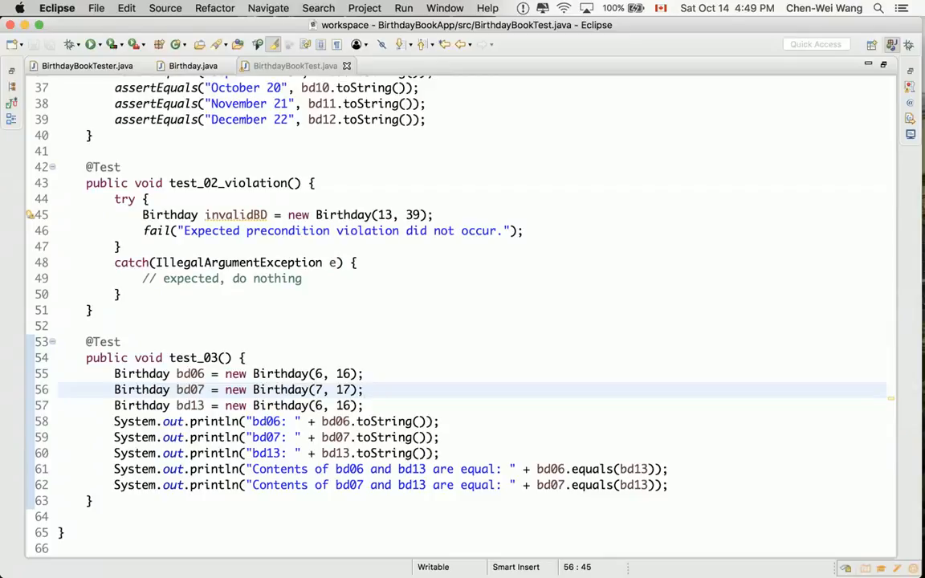
pyautogui.click(122, 421)
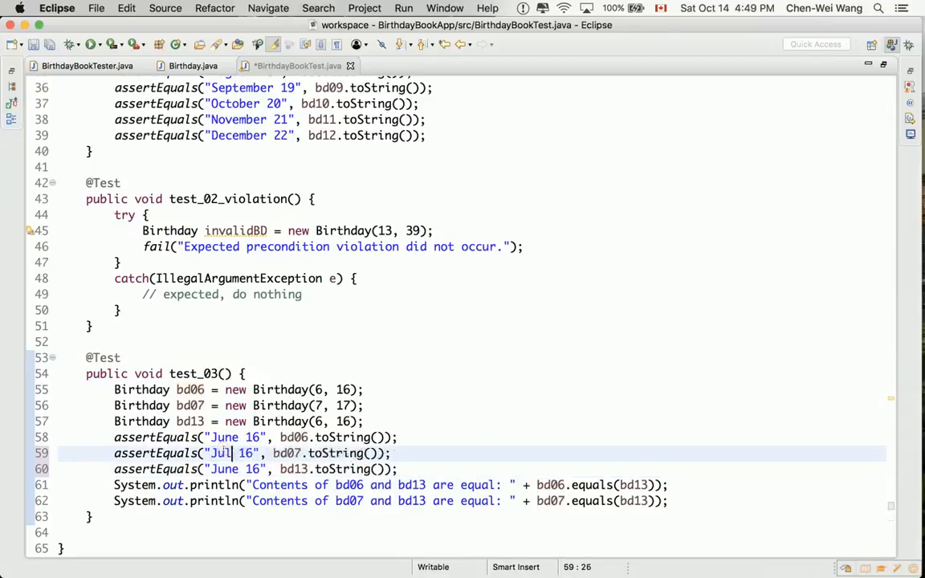
pyautogui.write('y 17')
pyautogui.click(472, 485)
pyautogui.write('a')
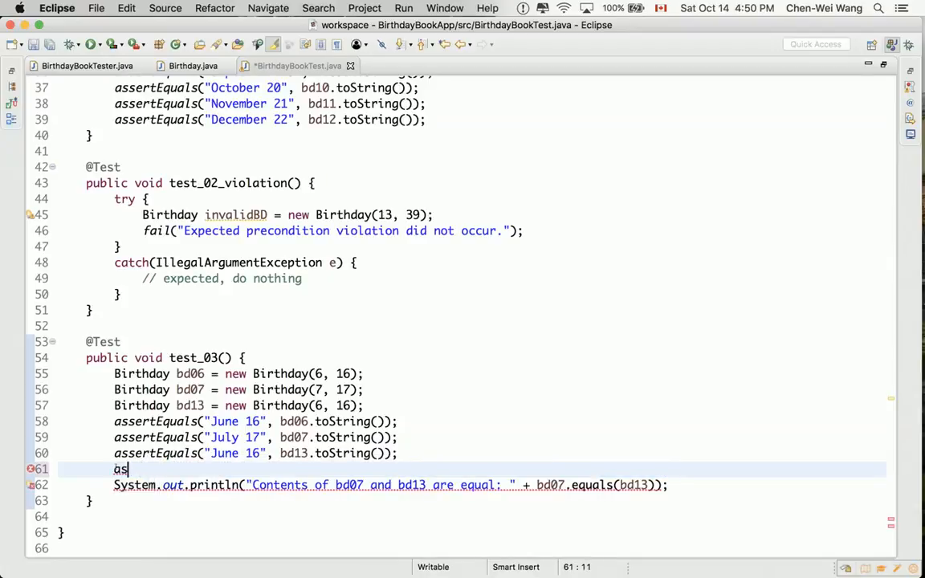
# - Replace the equality printlns with assertTrue(bd06.equals(bd13)) and assertTrue(bd07.equals(bd13))
pyautogui.write('ser')
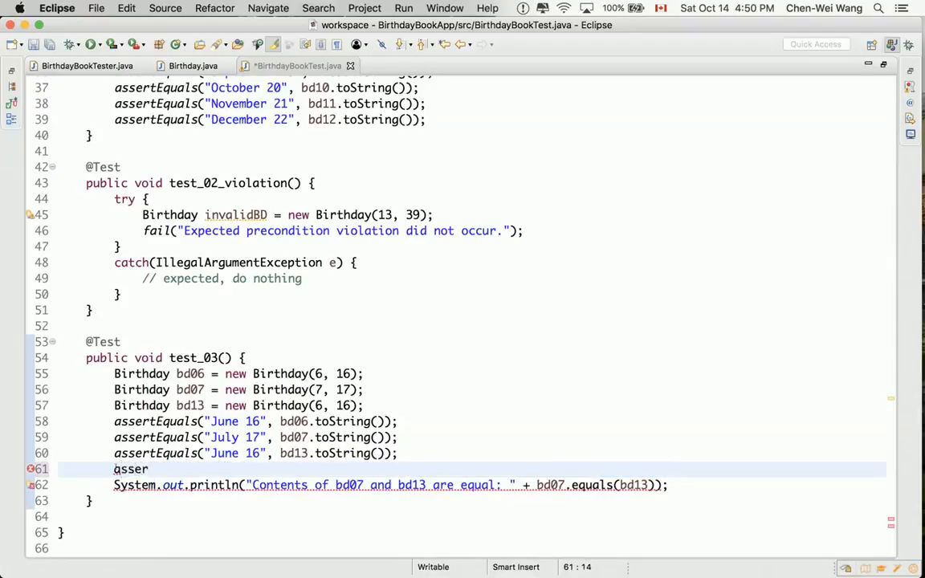
pyautogui.press('BackSpace')
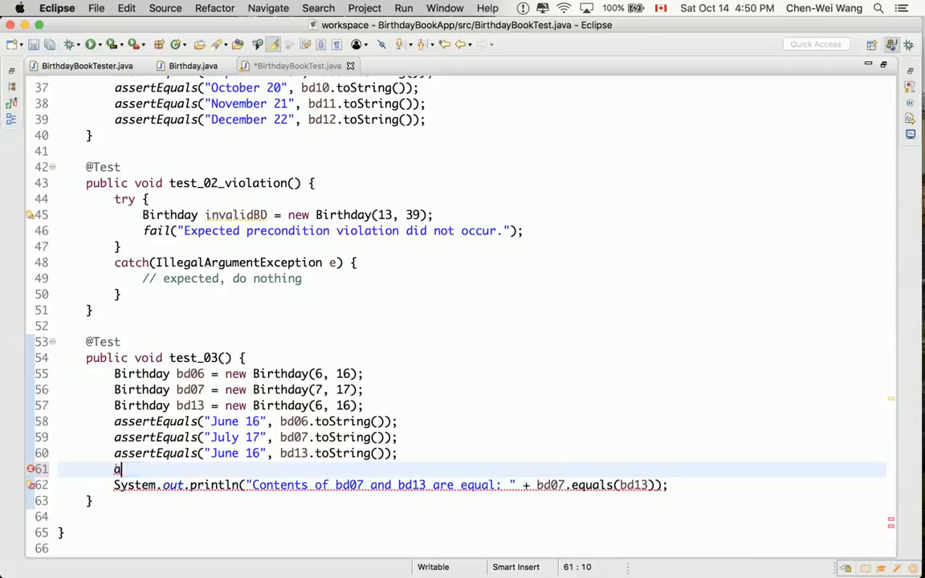
pyautogui.write('System.out.println("Contents of bd06 and bd13 are equal: " + bd06.equals(bd13));')
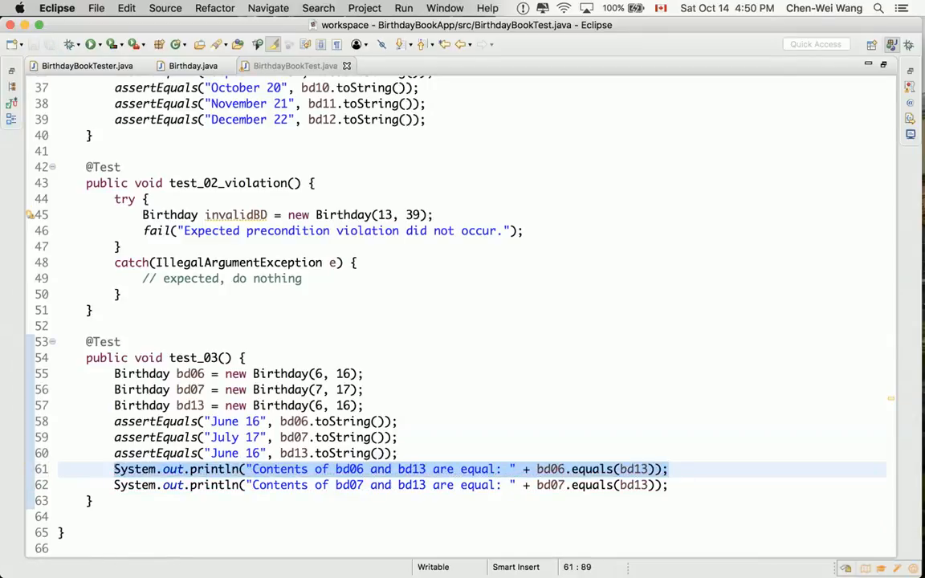
pyautogui.write('assertTrue')
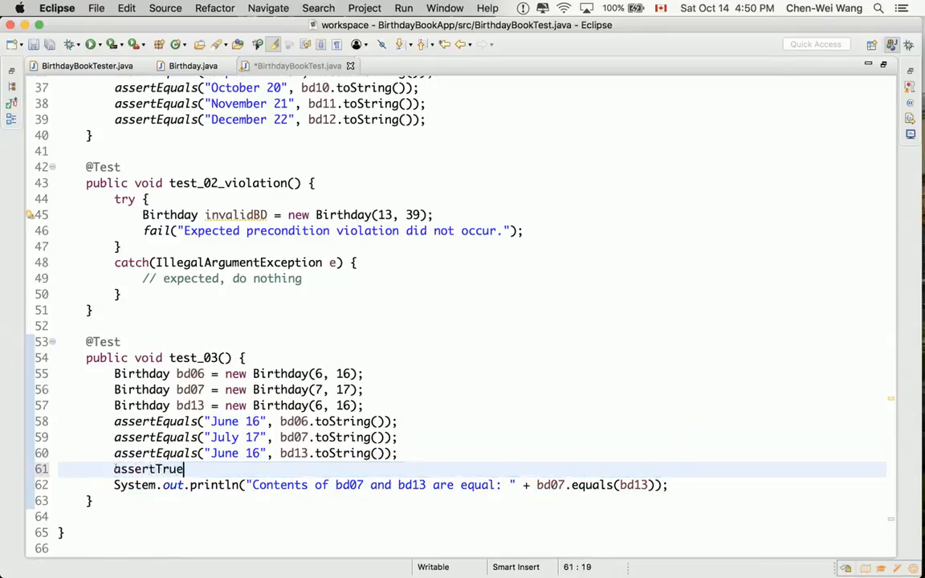
pyautogui.write('(bd0)')
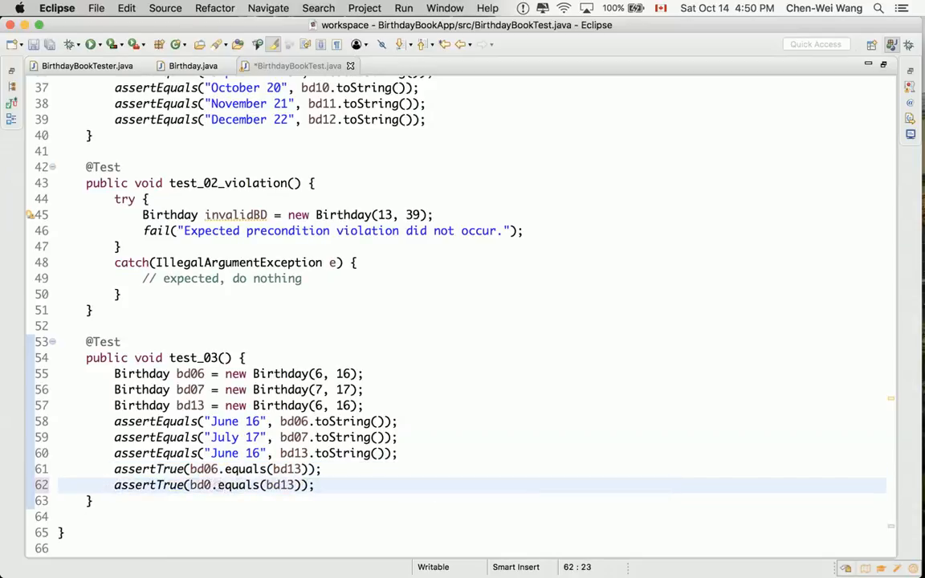
pyautogui.write('7')
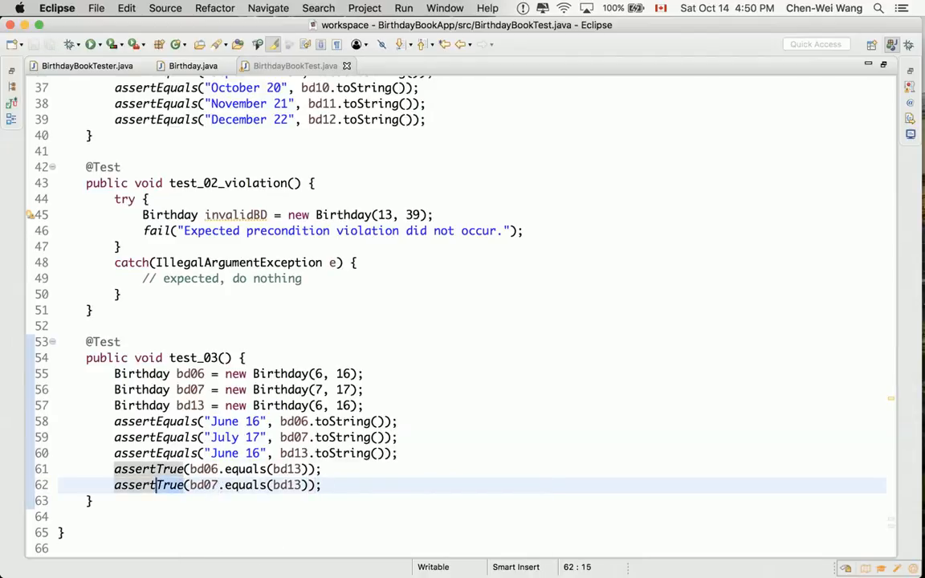
pyautogui.click(294, 422)
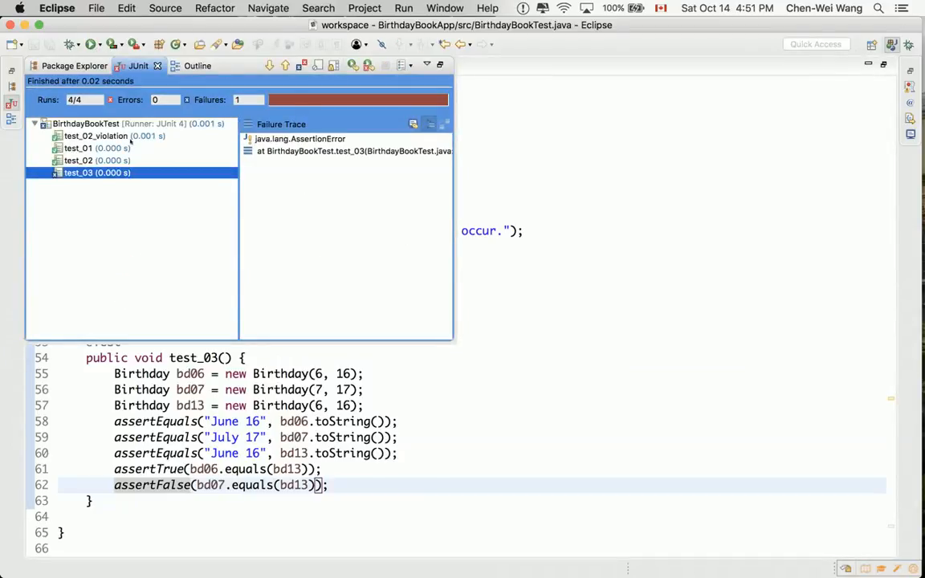
# - Examine test_03's AssertionError in the JUnit failure trace and return to the test code
pyautogui.click(299, 138)
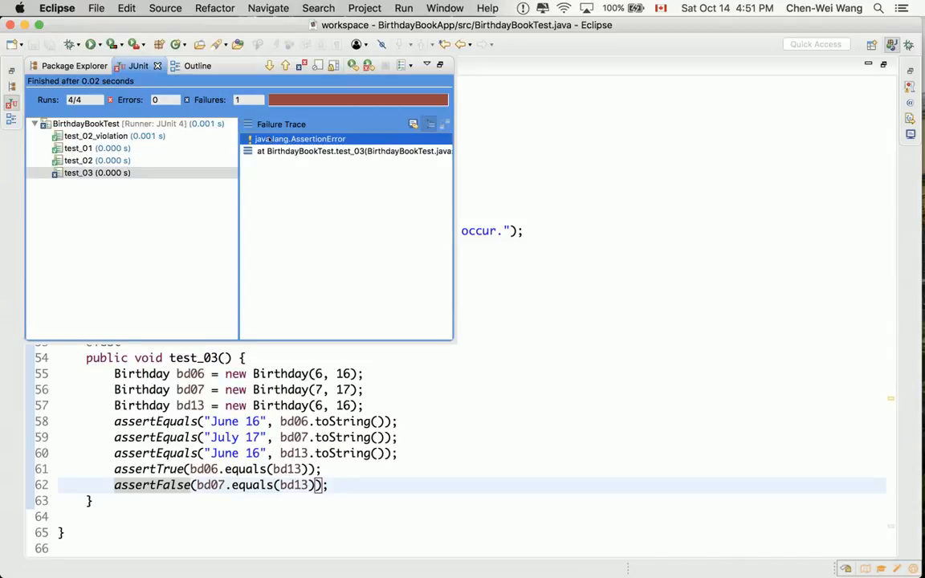
pyautogui.click(353, 151)
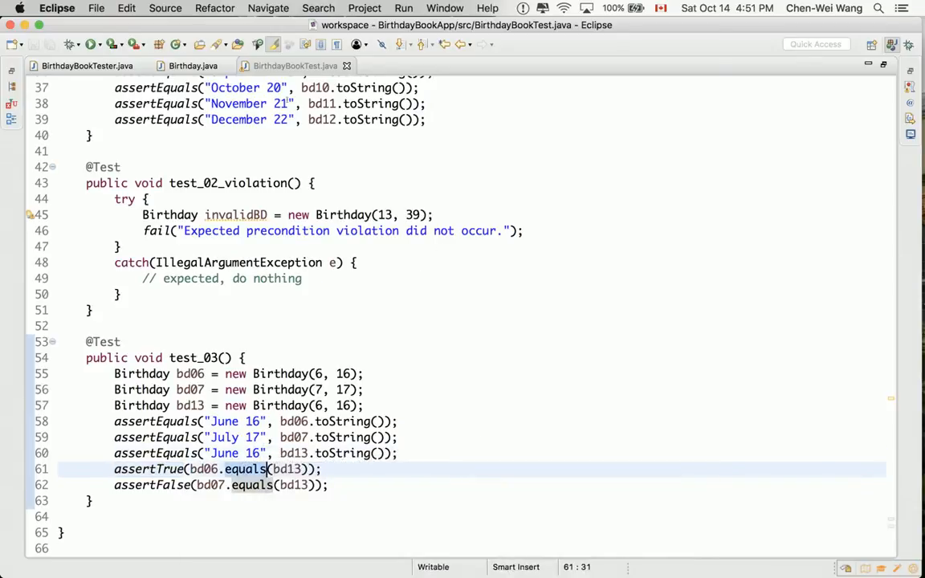
pyautogui.click(193, 66)
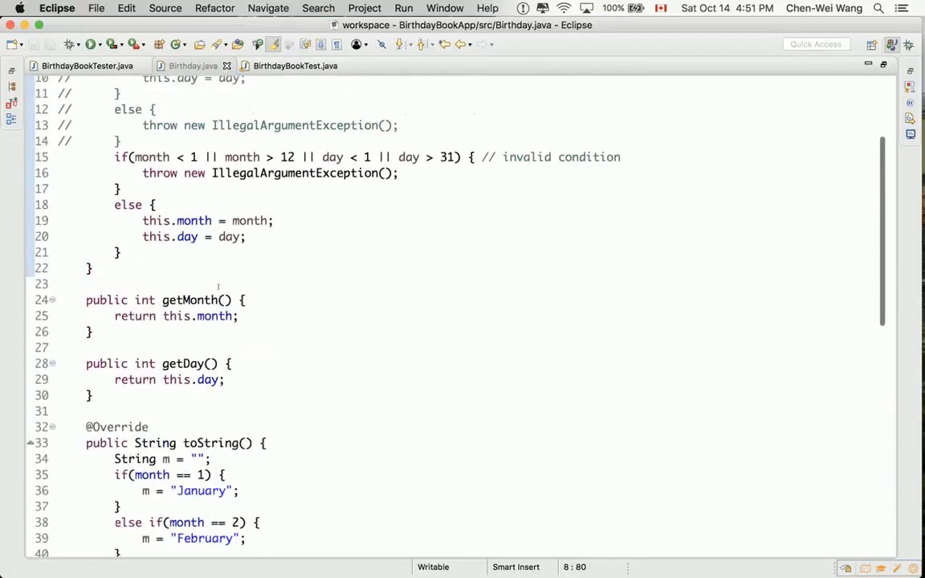
# - Add equals(Object obj) below toString in Birthday, returning true when this == obj
pyautogui.scroll(-3)
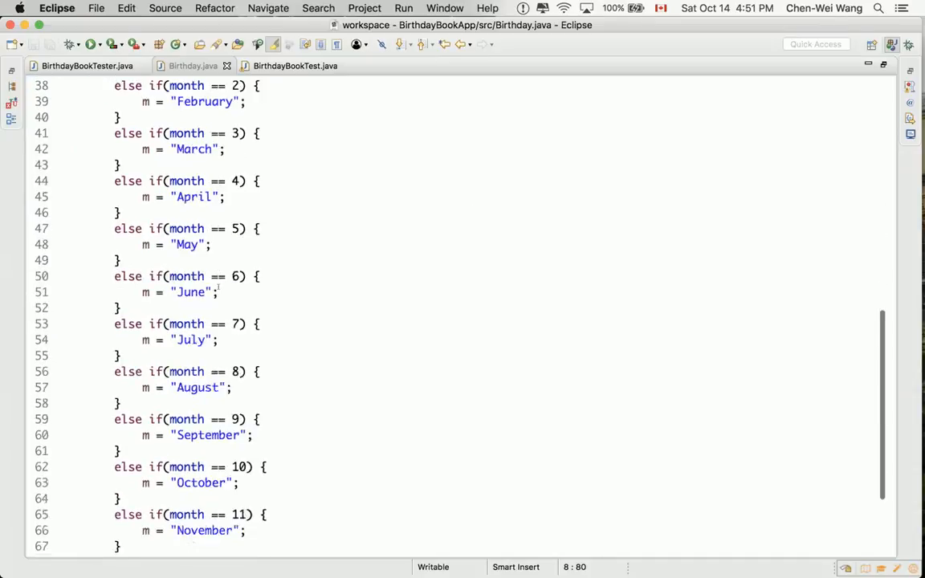
pyautogui.scroll(-3)
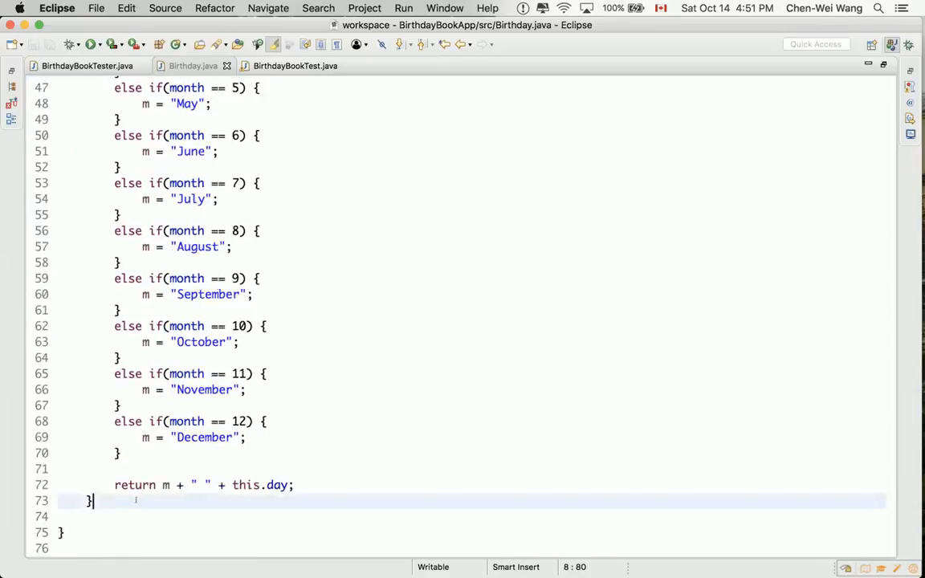
pyautogui.press('Return')
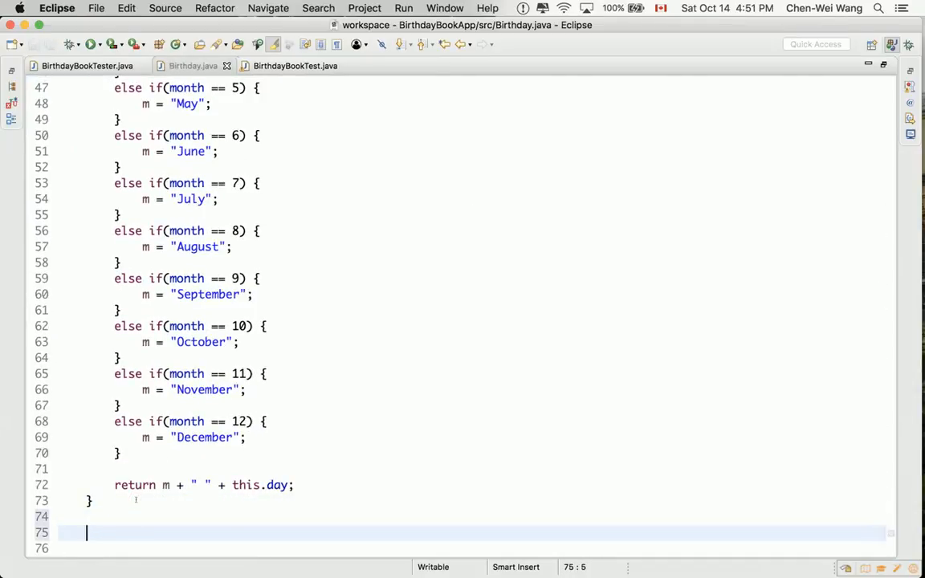
pyautogui.write('eq')
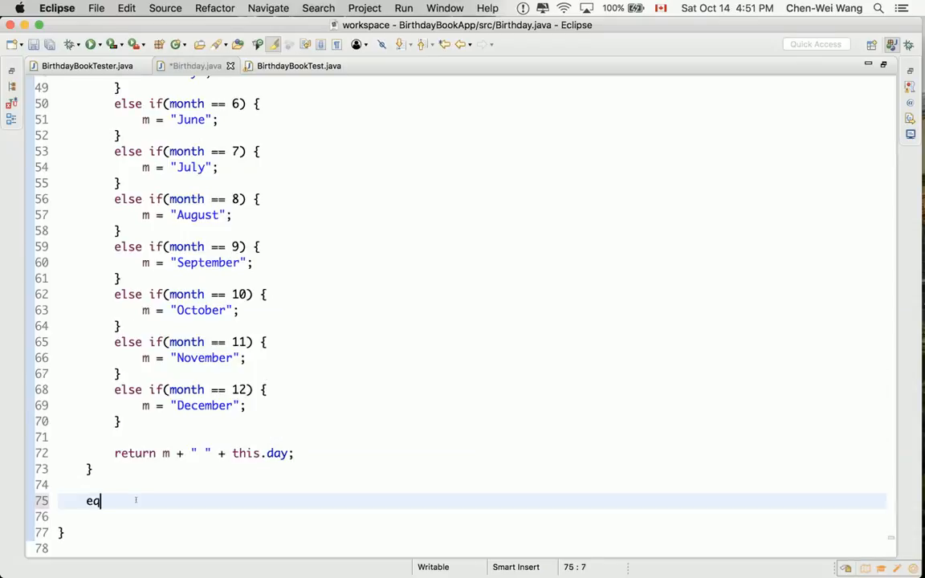
pyautogui.write('uals(Object obj) {')
pyautogui.write('if(')
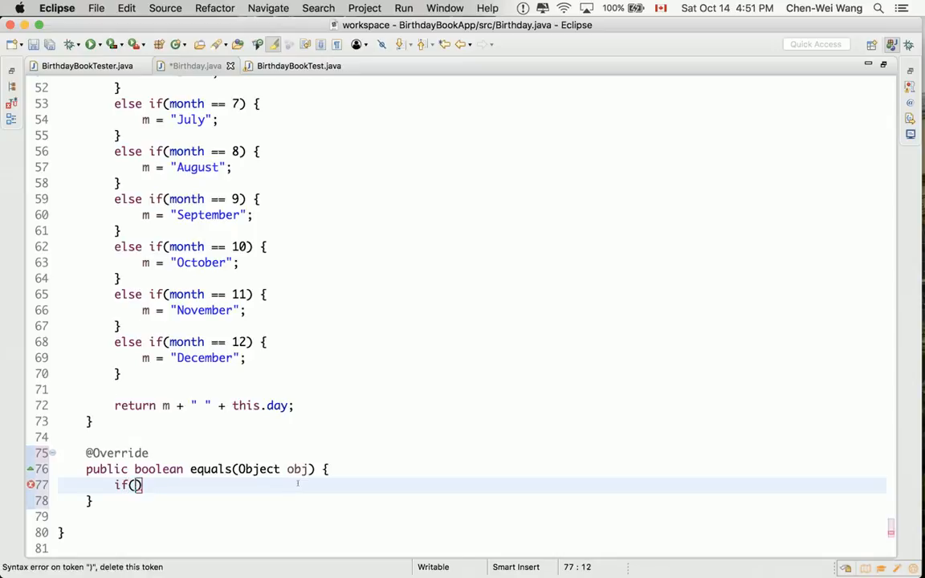
pyautogui.write('this == obj')
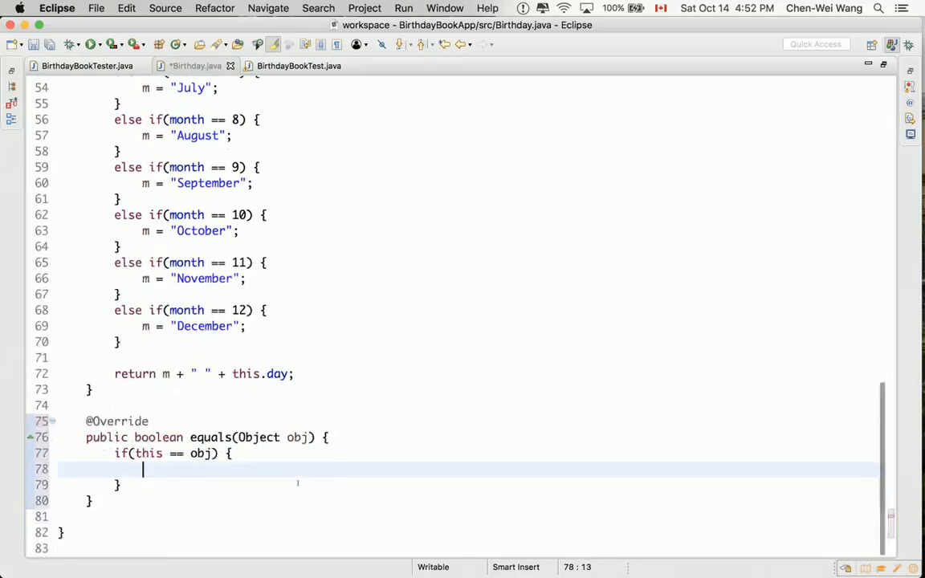
pyautogui.write('return')
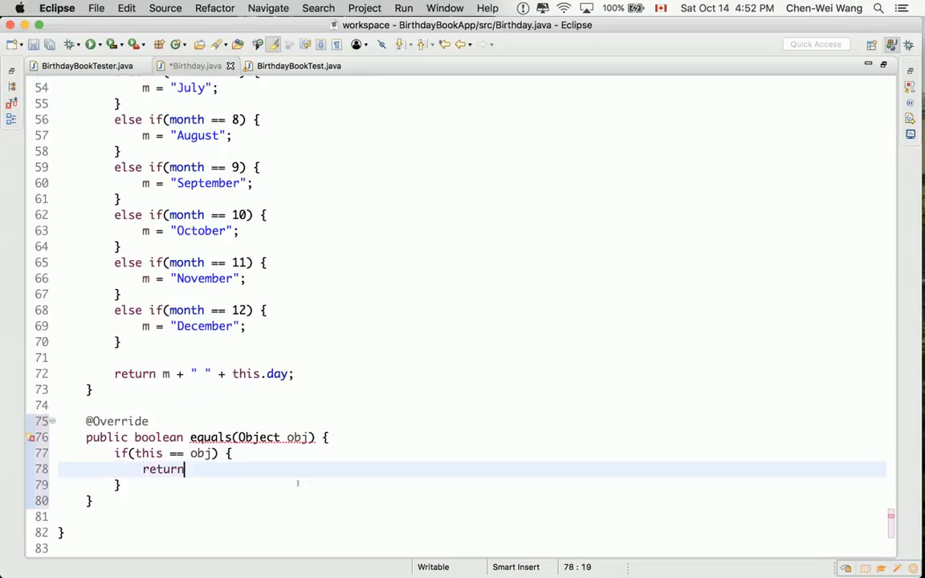
pyautogui.write('tur')
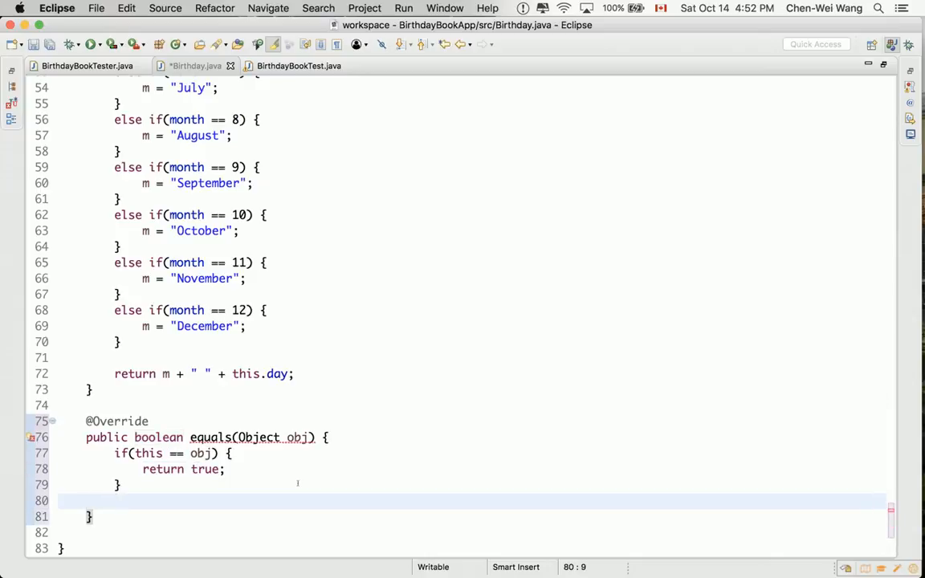
# - Make equals return false when obj is null or its class differs from this.getClass()
pyautogui.write('if()')
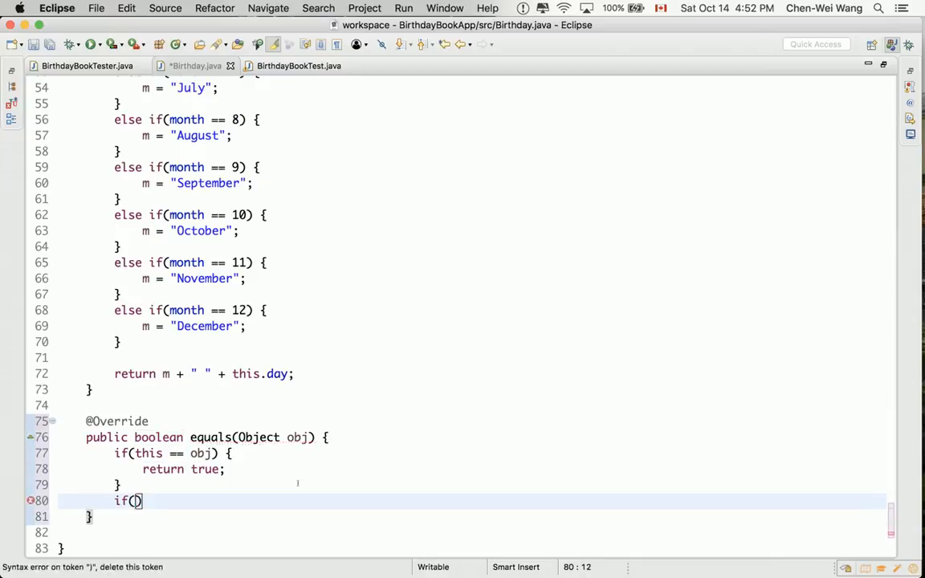
pyautogui.write('obj ==')
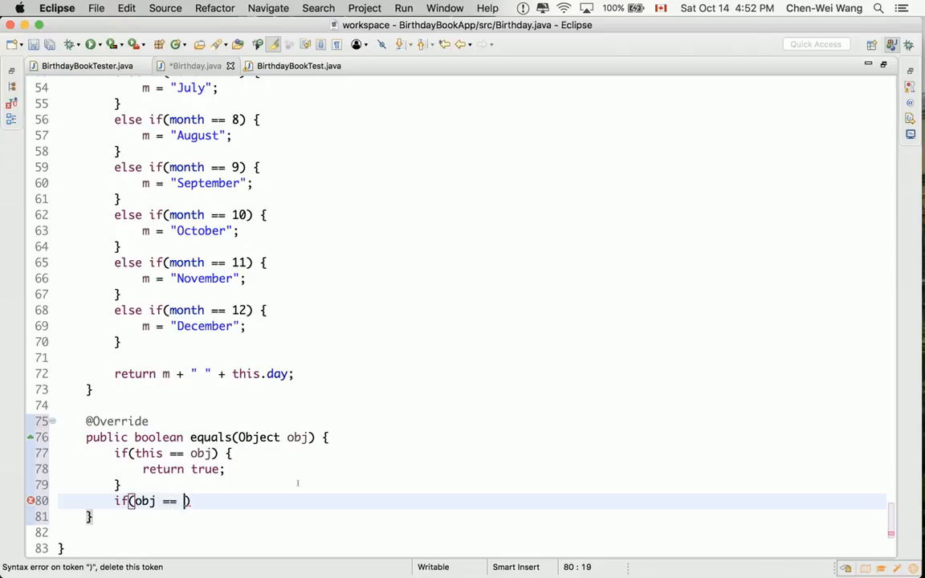
pyautogui.write('null')
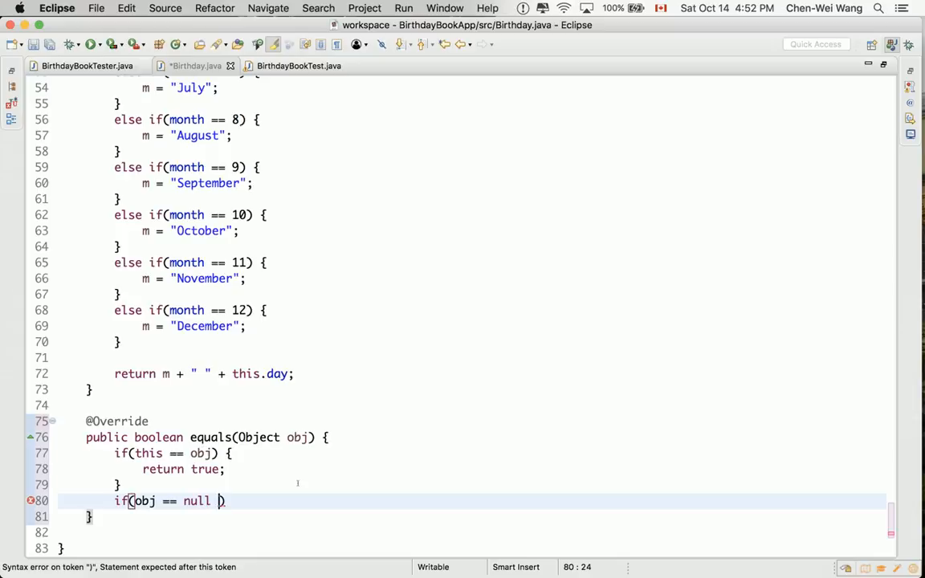
pyautogui.write('||')
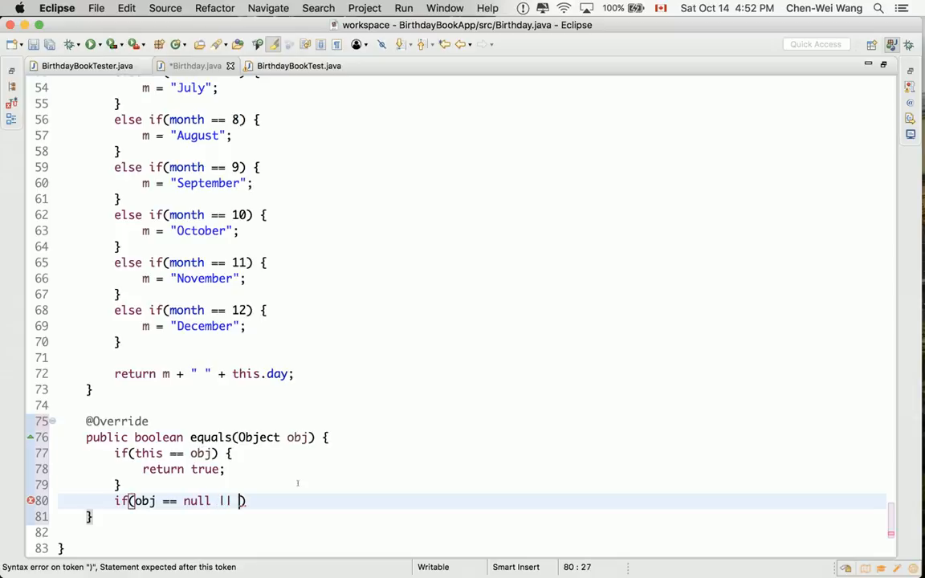
pyautogui.write('this.getClass())')
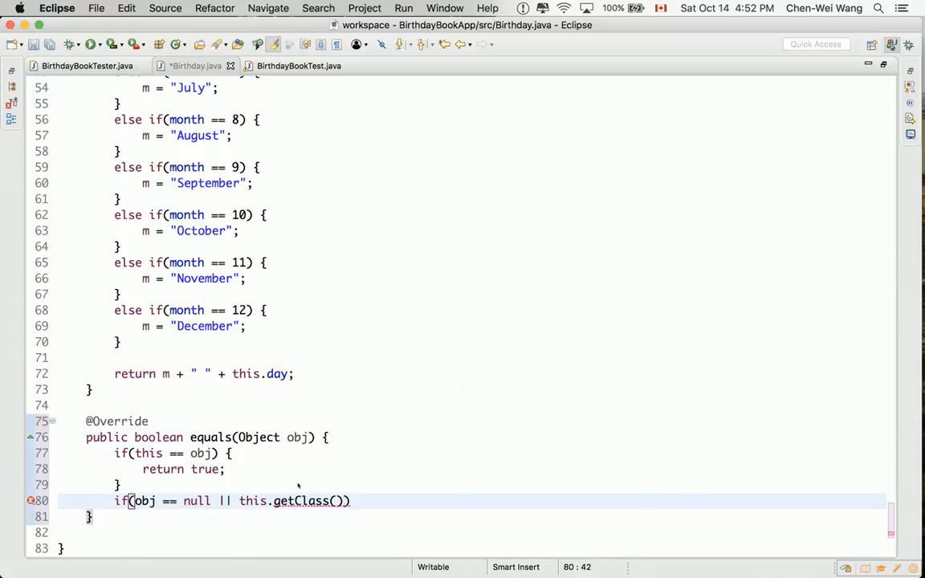
pyautogui.write('!= ob')
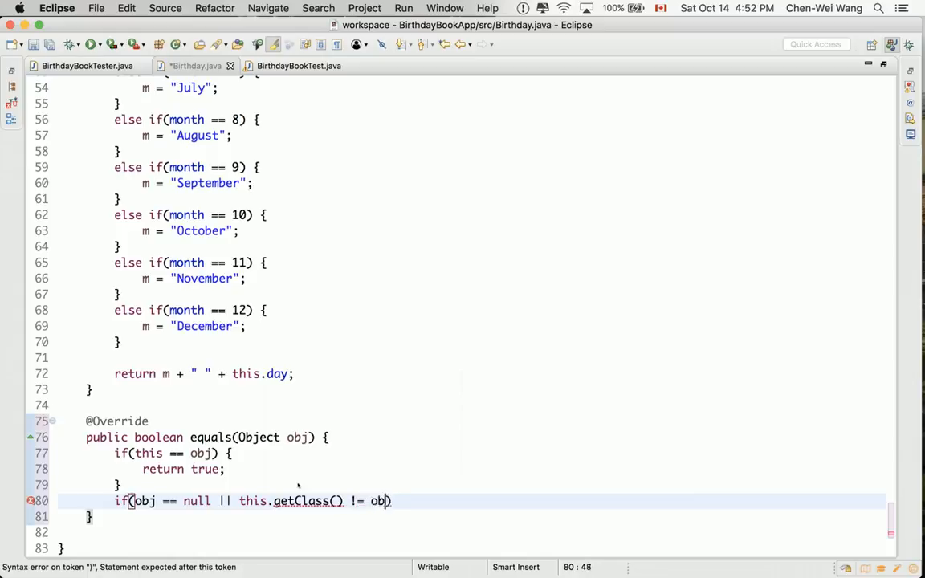
pyautogui.write('.getClass()')
pyautogui.write('return')
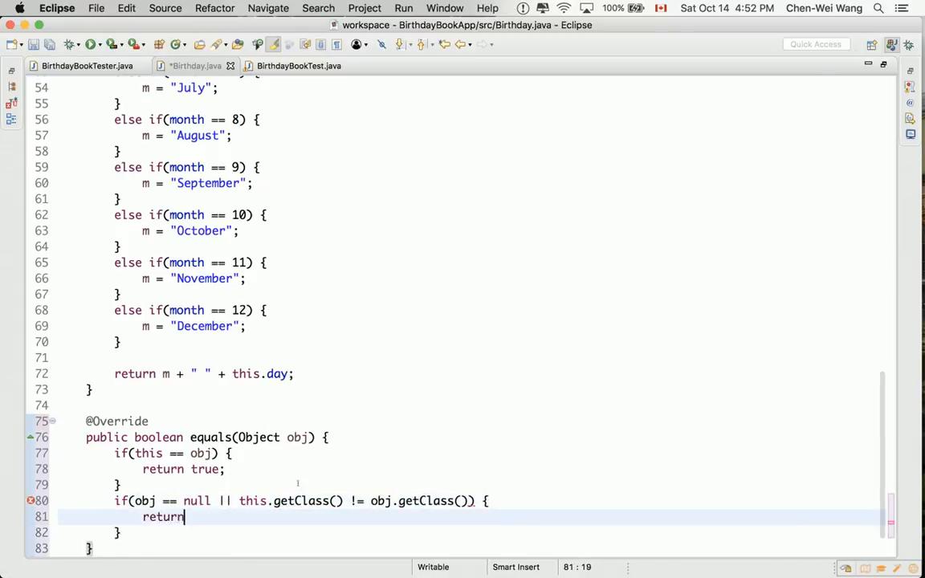
pyautogui.write('false;')
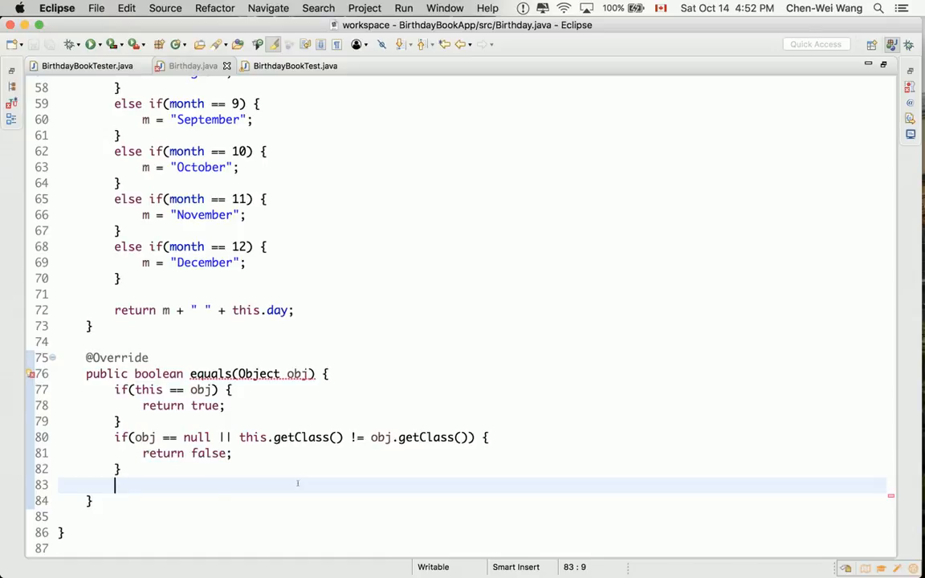
# - Declare 'Birthday other' assigned from obj as a Birthday
pyautogui.write('Birthday')
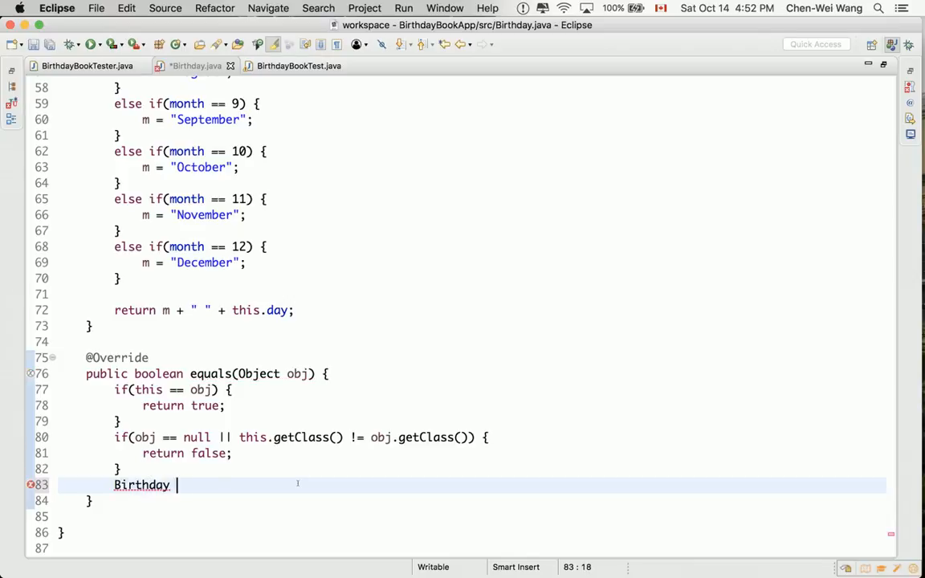
pyautogui.write('other')
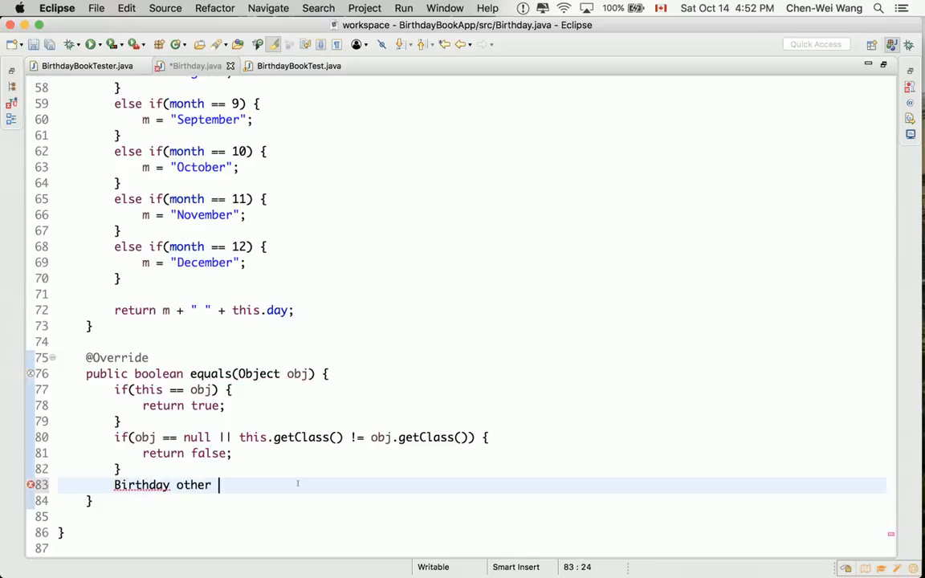
pyautogui.write('= new ()')
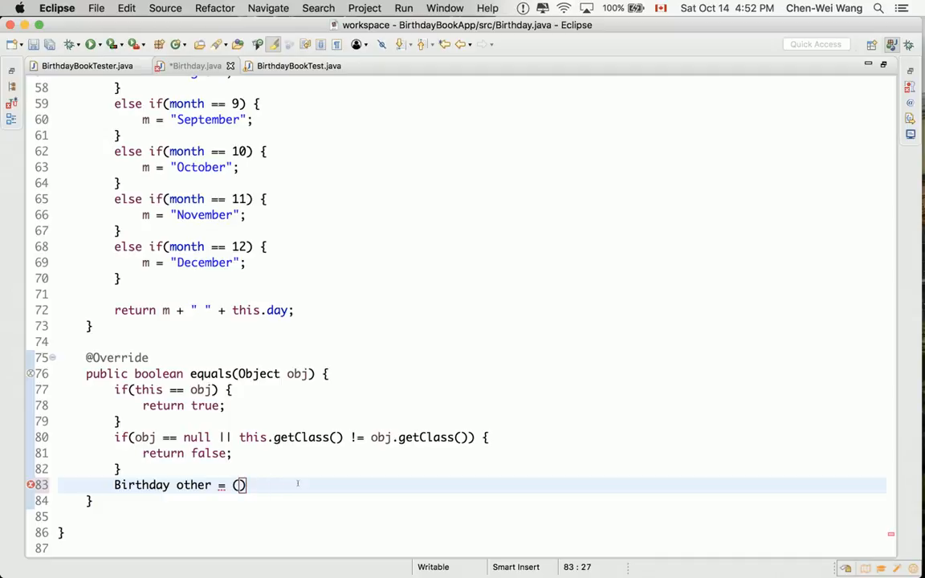
pyautogui.write('Birthday')
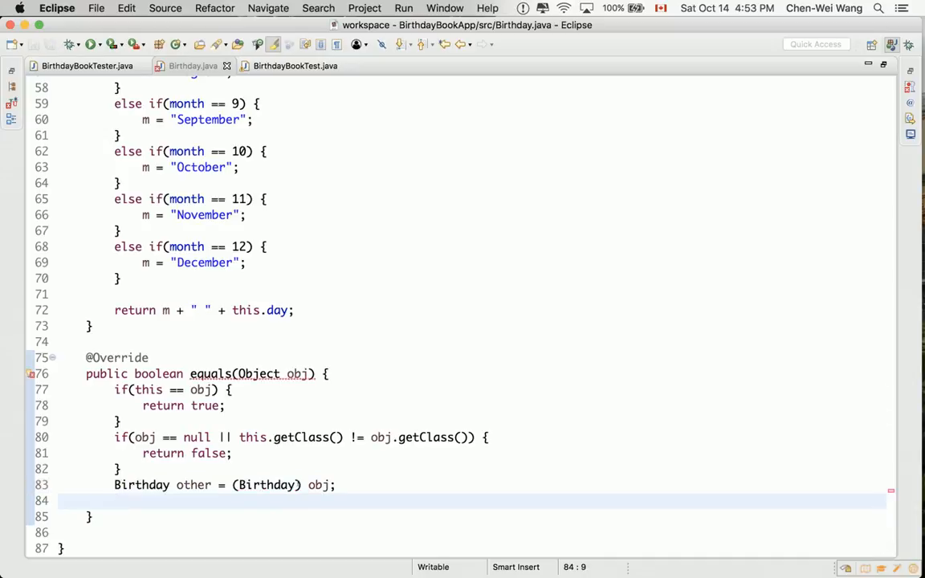
# - After checking the month and day fields, return whether this and other share getMonth() and getDay()
pyautogui.click(115, 501)
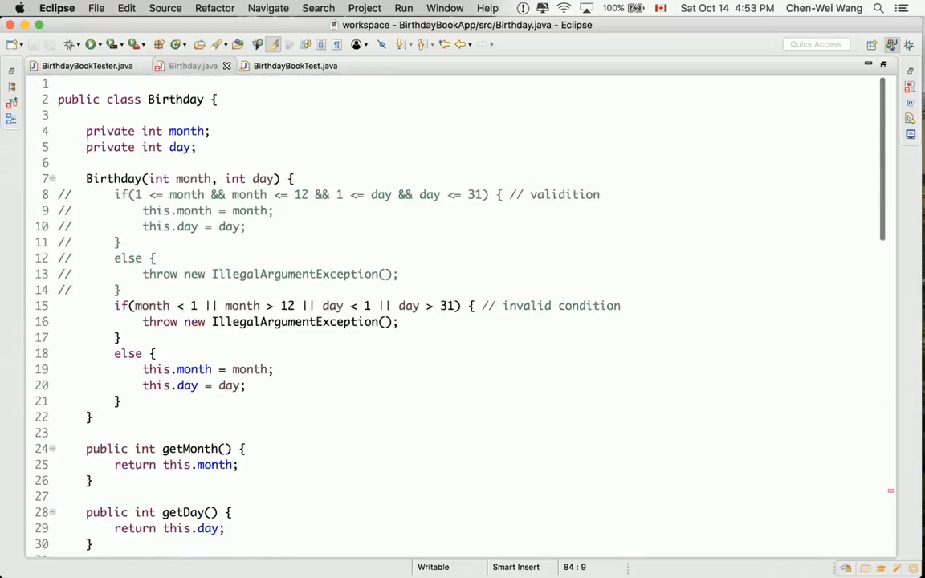
pyautogui.moveTo(86, 131); pyautogui.dragTo(197, 147)
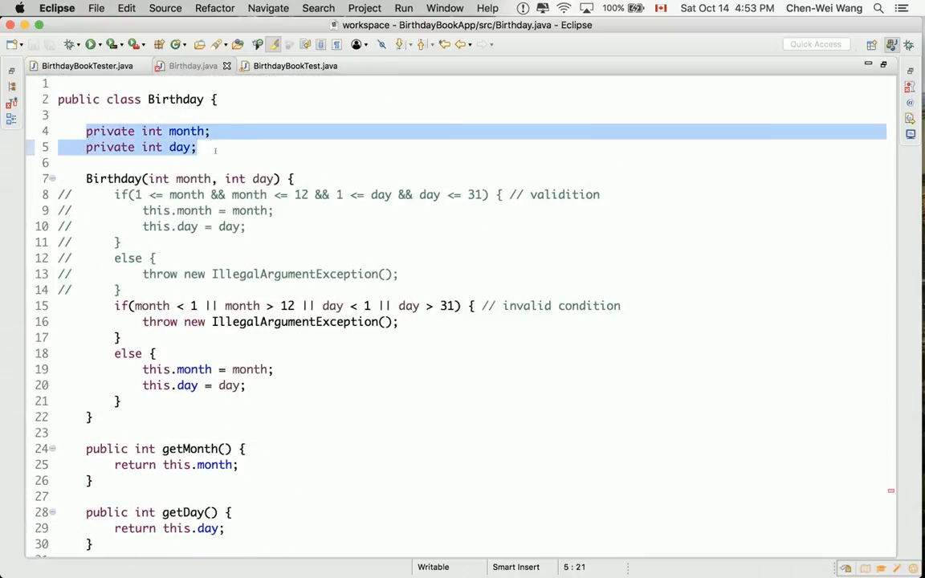
pyautogui.scroll(-3)
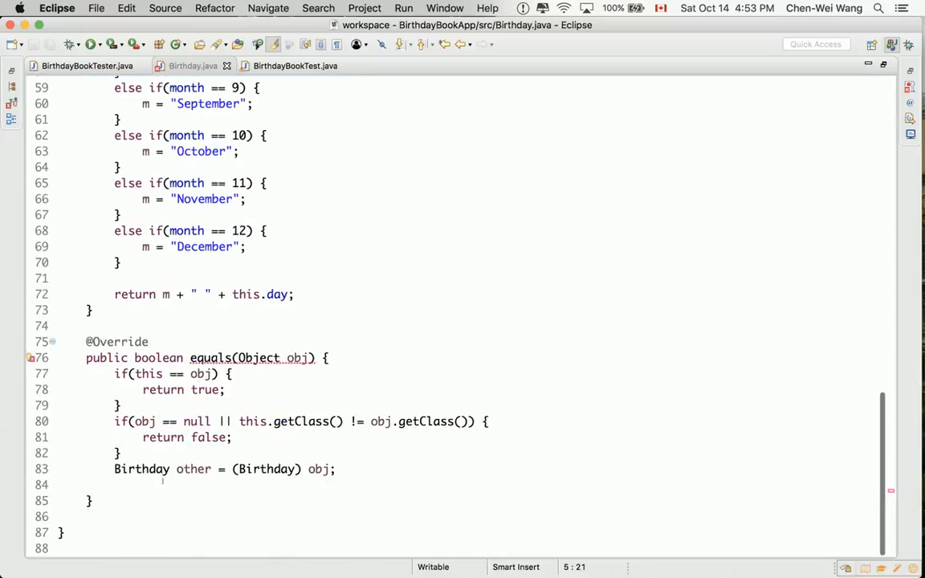
pyautogui.write('return')
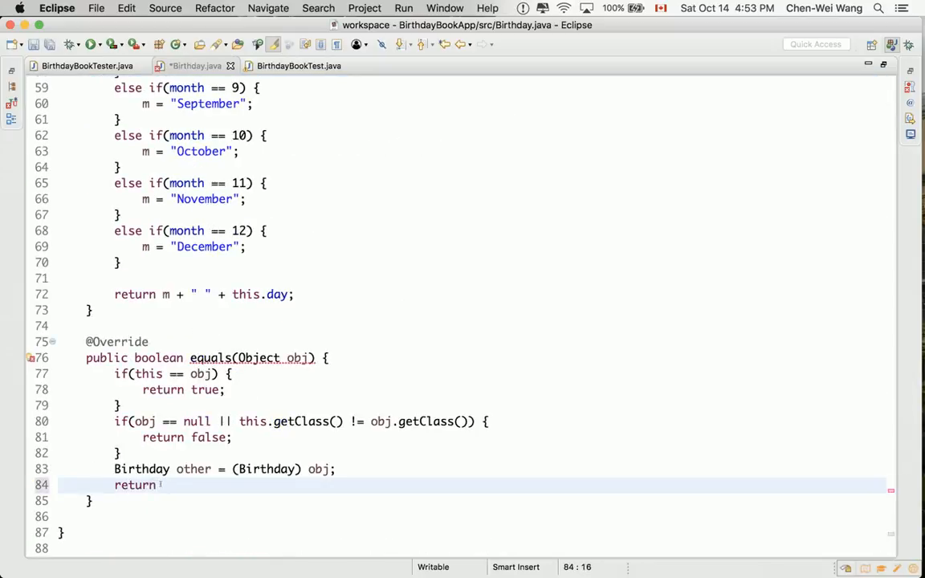
pyautogui.write('this.getMonth() ==')
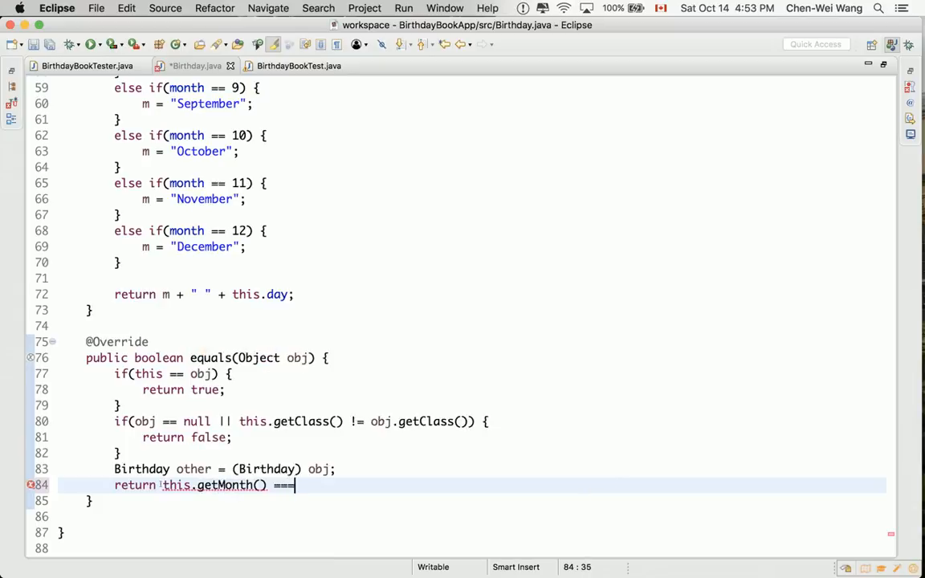
pyautogui.write('" "')
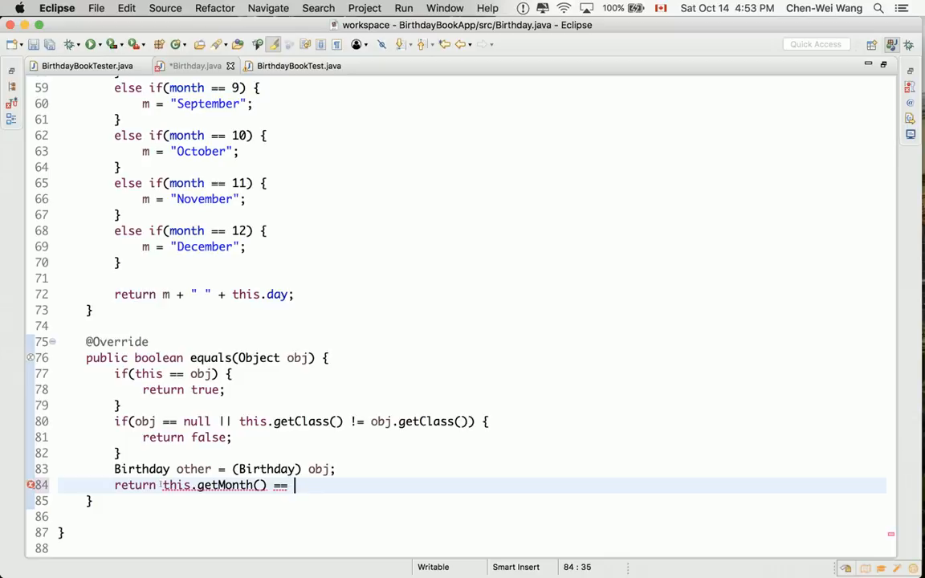
pyautogui.write('other.getMonth() &&')
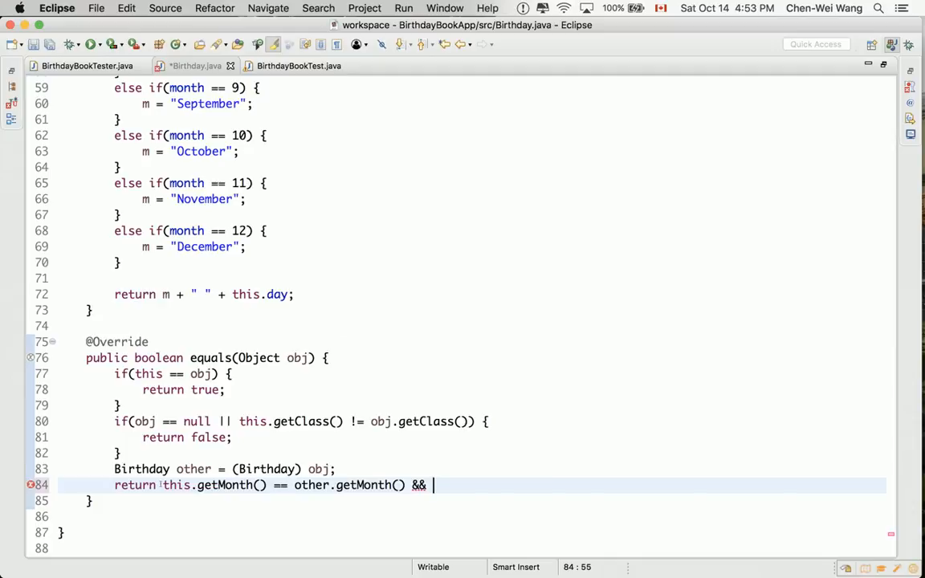
pyautogui.write('this.getDay()')
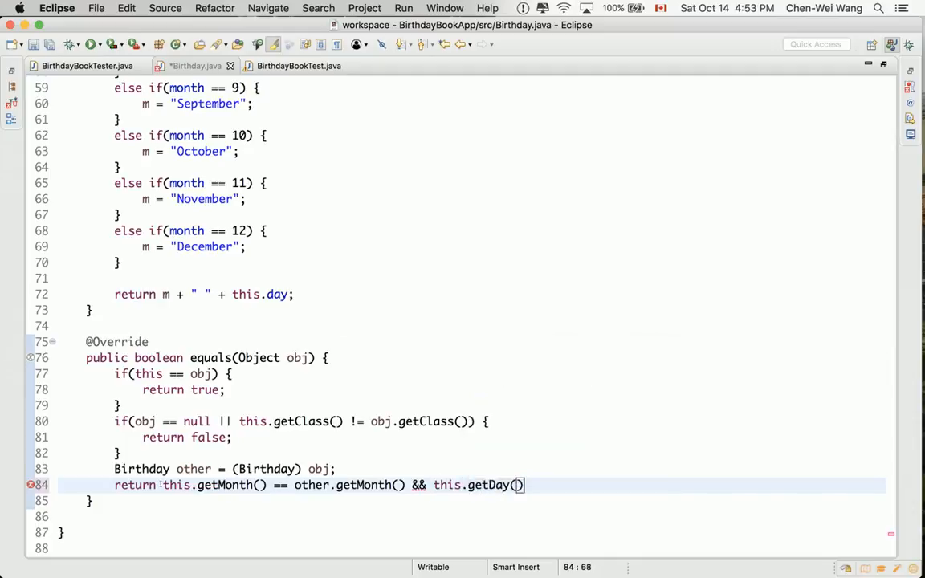
pyautogui.write('== other.get')
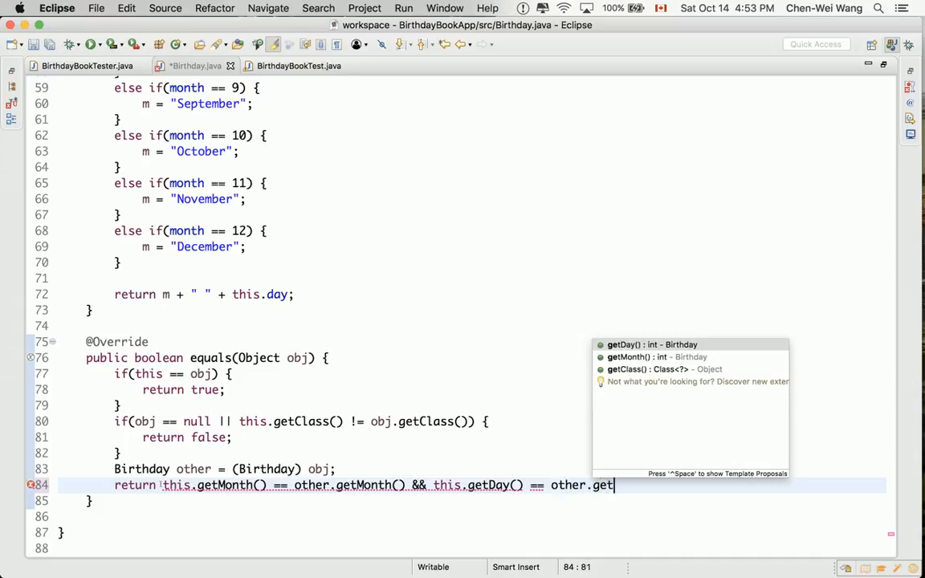
pyautogui.click(651, 344)
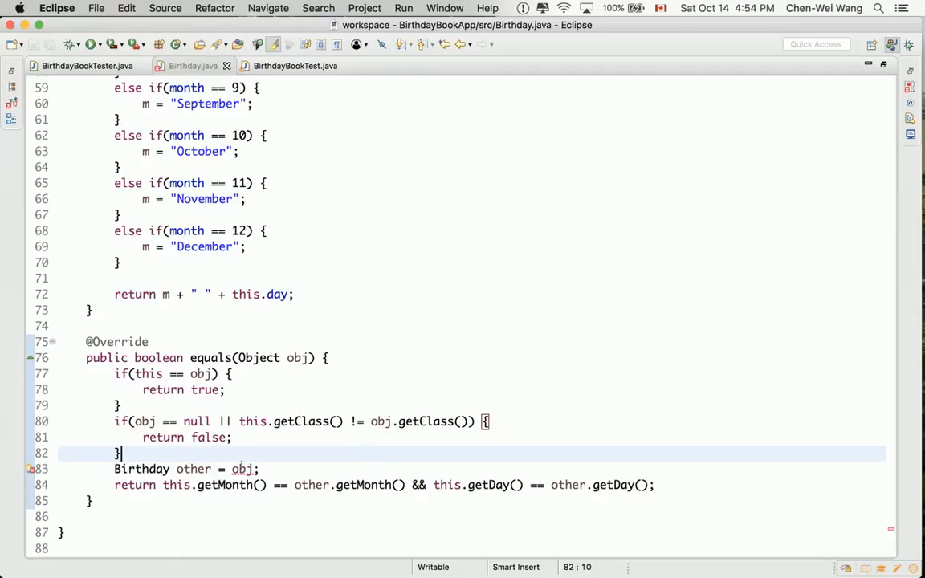
# - Restore the (Birthday) cast on obj, save, and switch to BirthdayBookTester.java
pyautogui.click(297, 358)
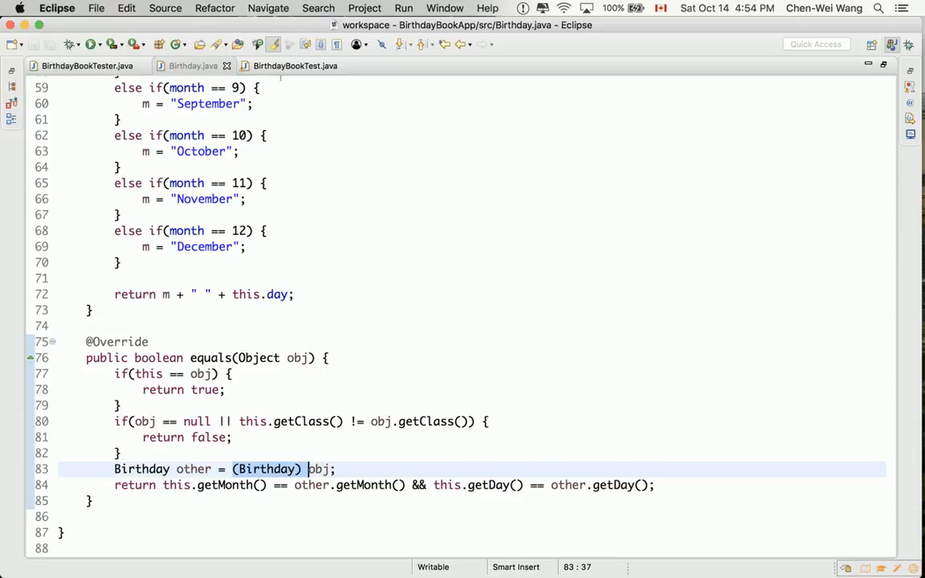
pyautogui.click(81, 66)
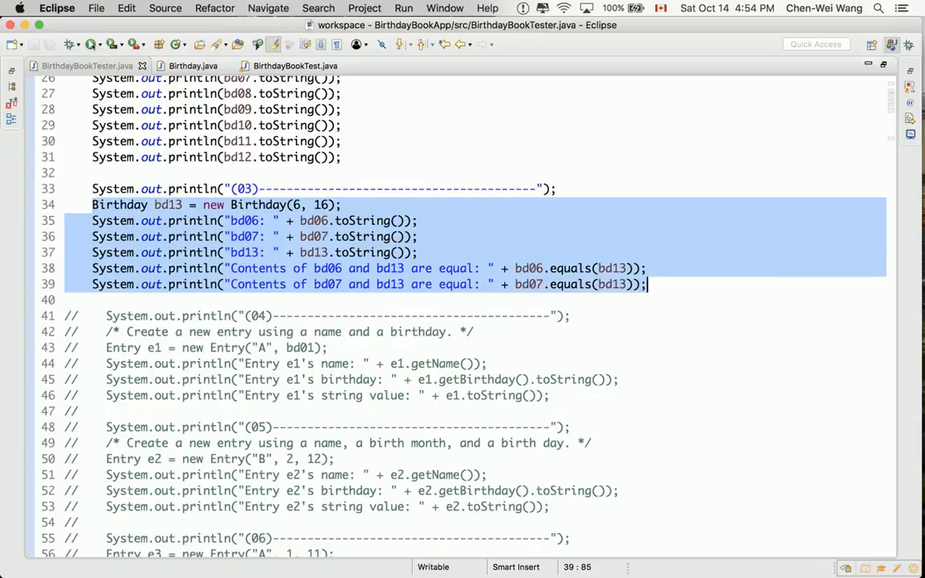
# - Run BirthdayBookTester, then run BirthdayBookTest in JUnit and expand the four passing tests
pyautogui.click(404, 8)
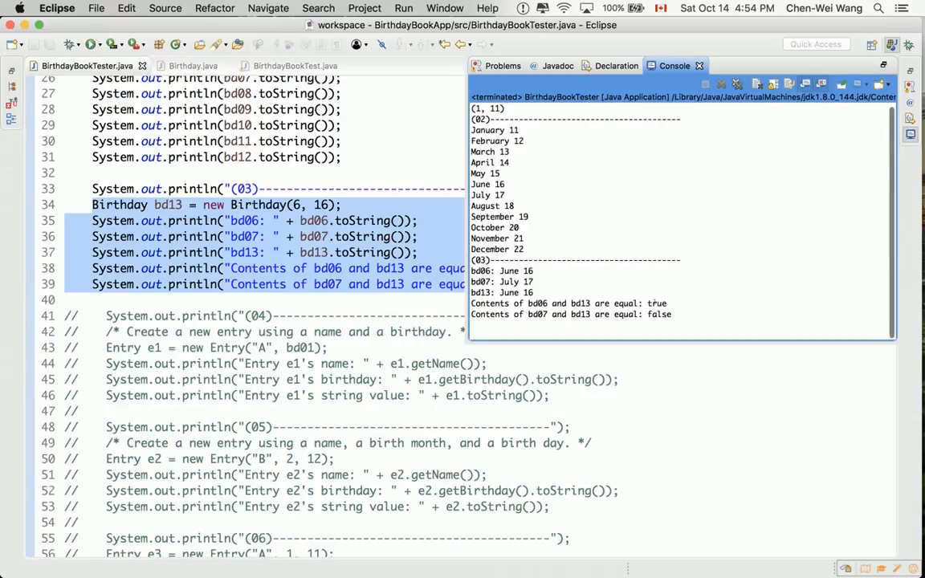
pyautogui.doubleClick(659, 315)
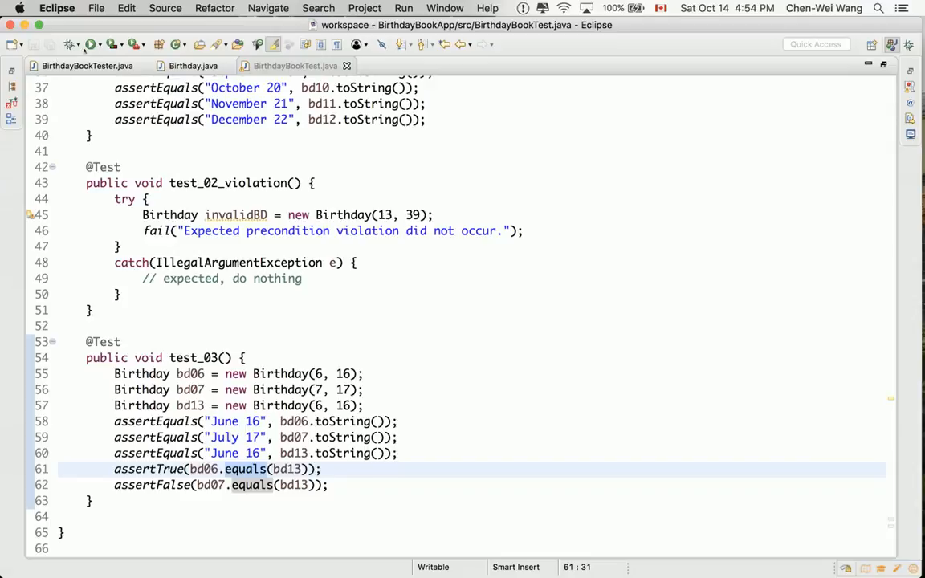
pyautogui.click(91, 44)
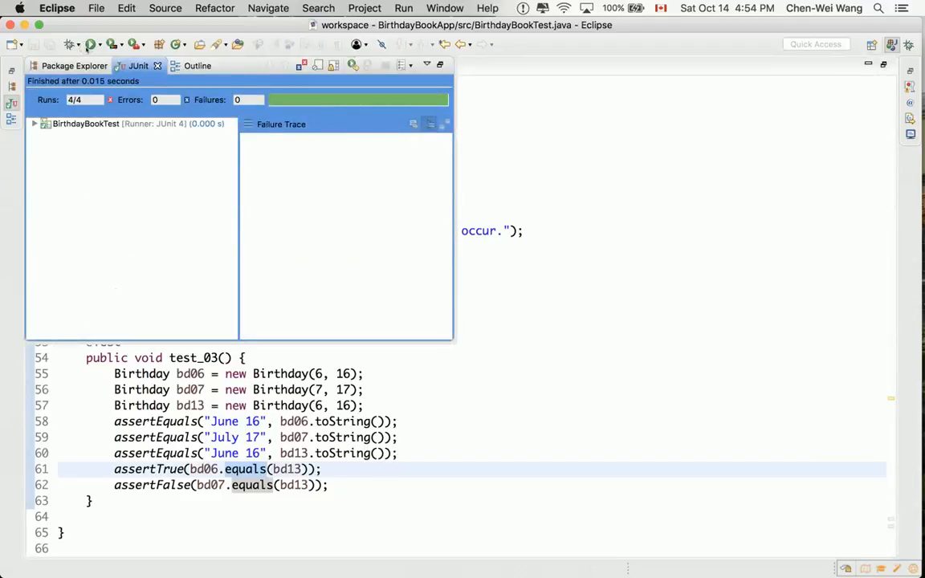
pyautogui.click(34, 123)
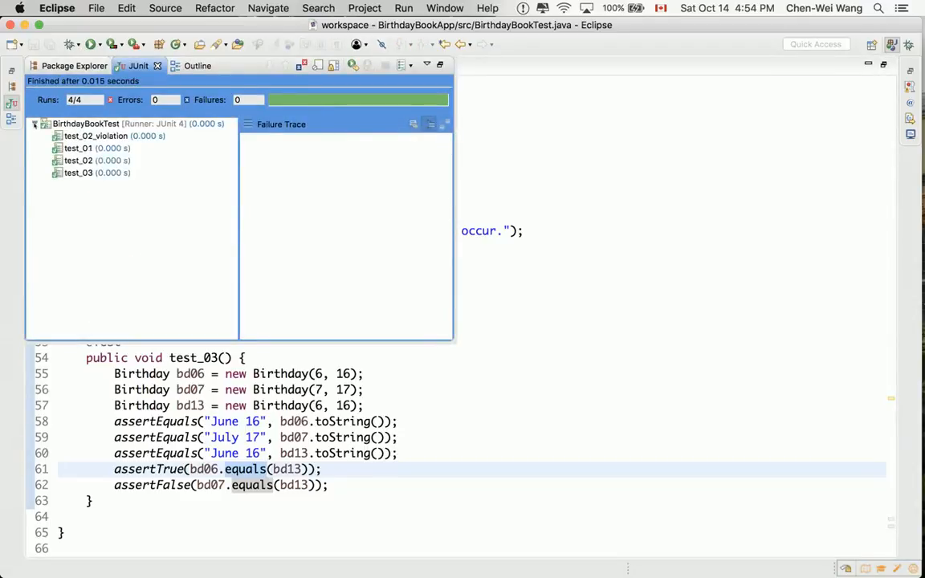